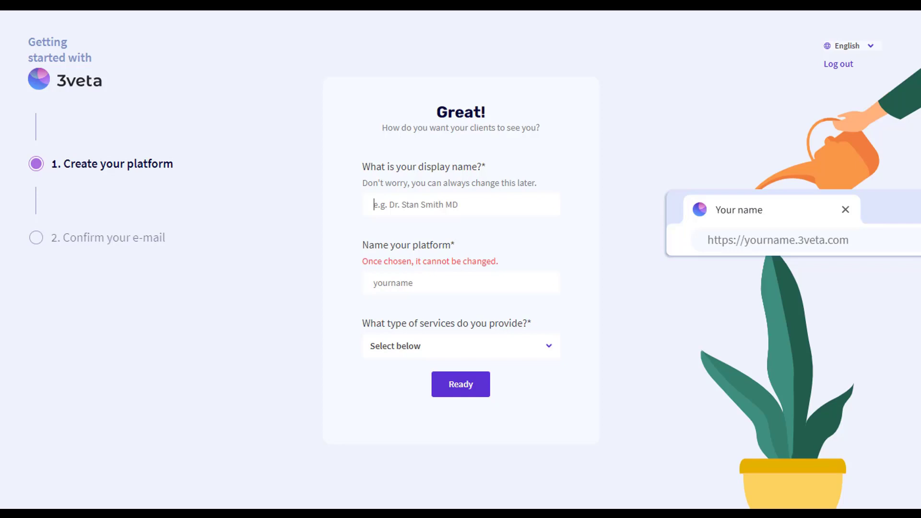
Step: Submit the devoteacademy platform for display name Iliya Valcha, offering Education services
type("Iliya Valcha")
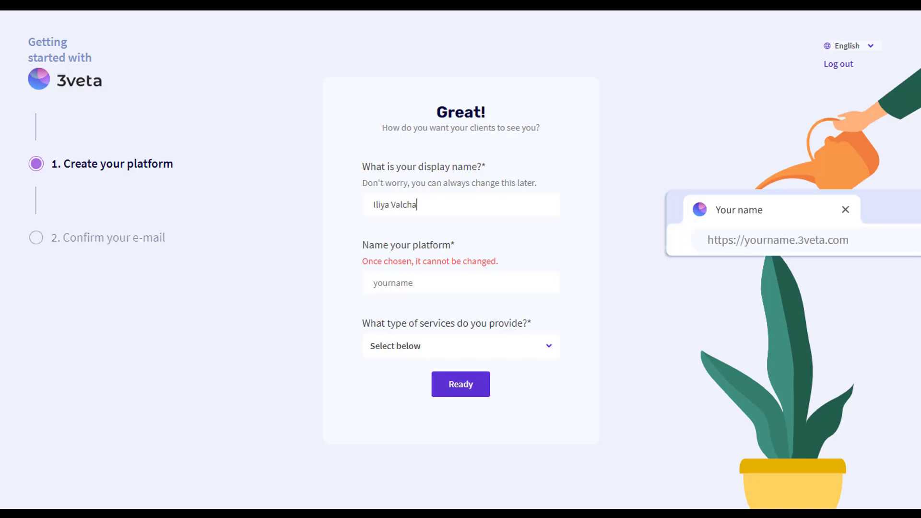
type("nov")
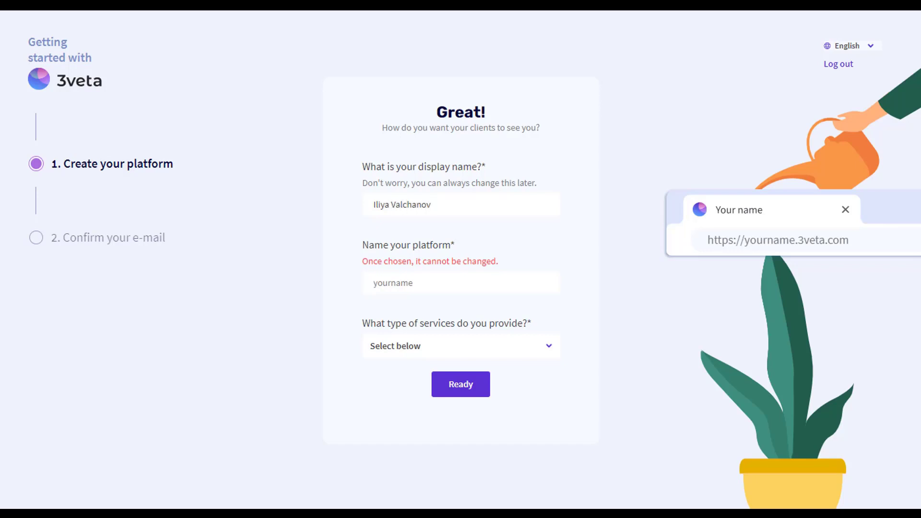
type("devote")
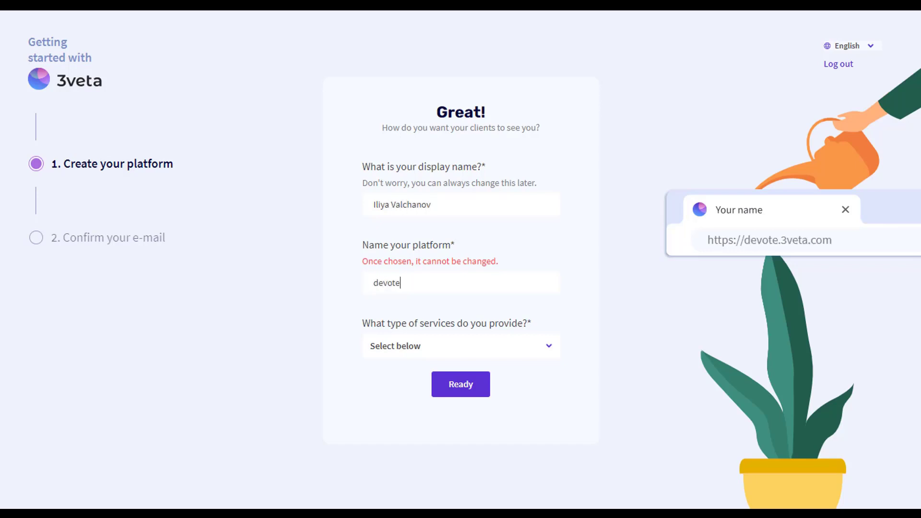
type("academy")
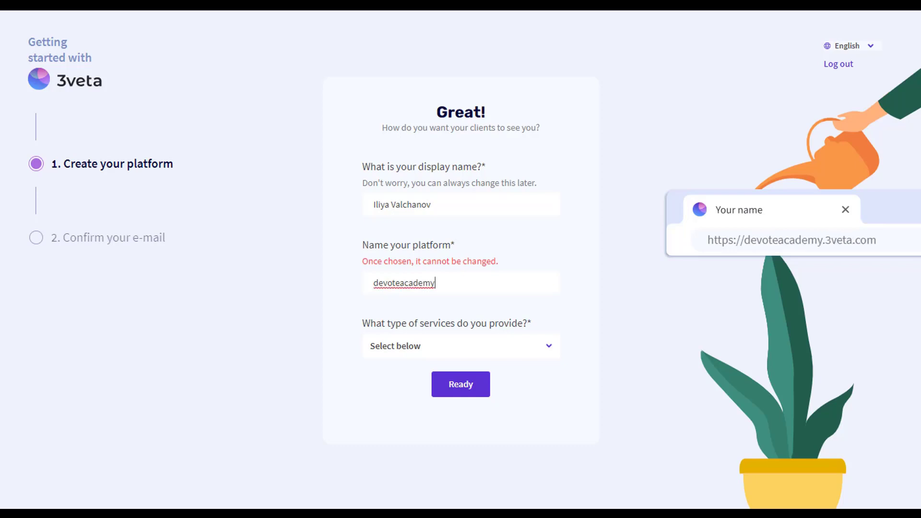
left_click(460, 345)
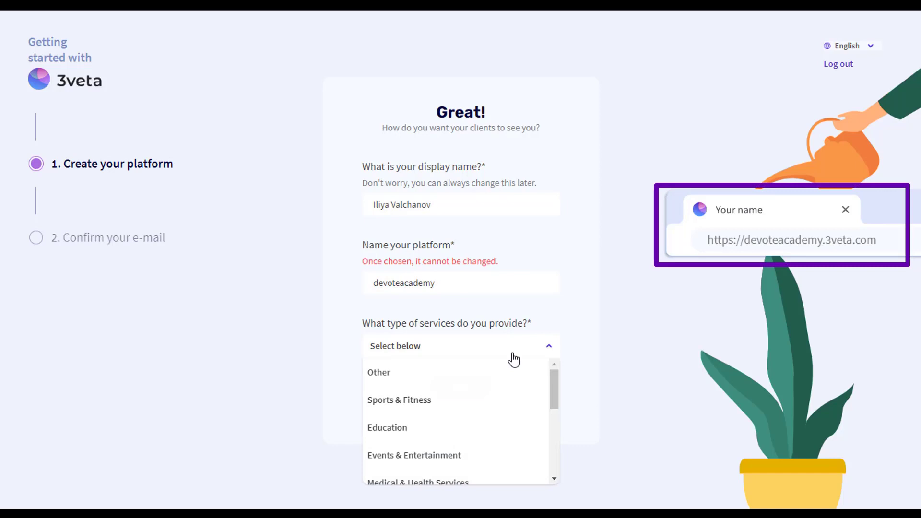
left_click(387, 427)
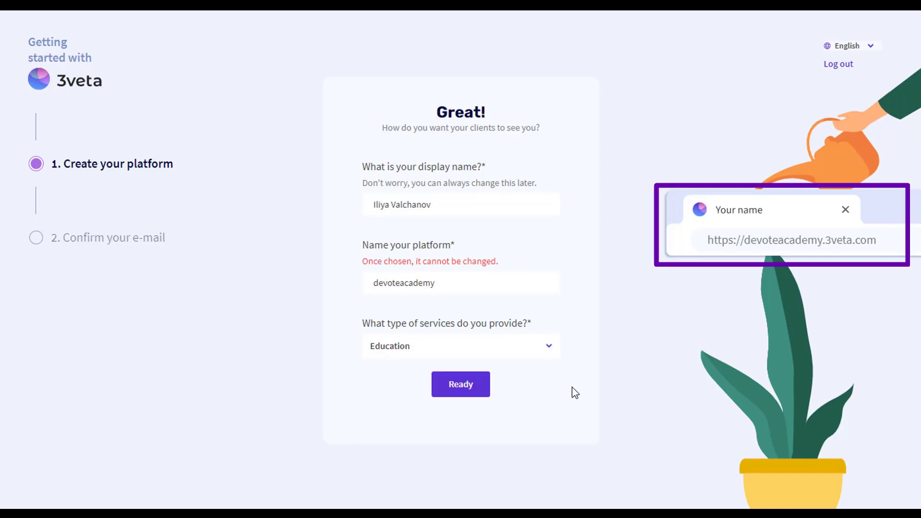
left_click(460, 384)
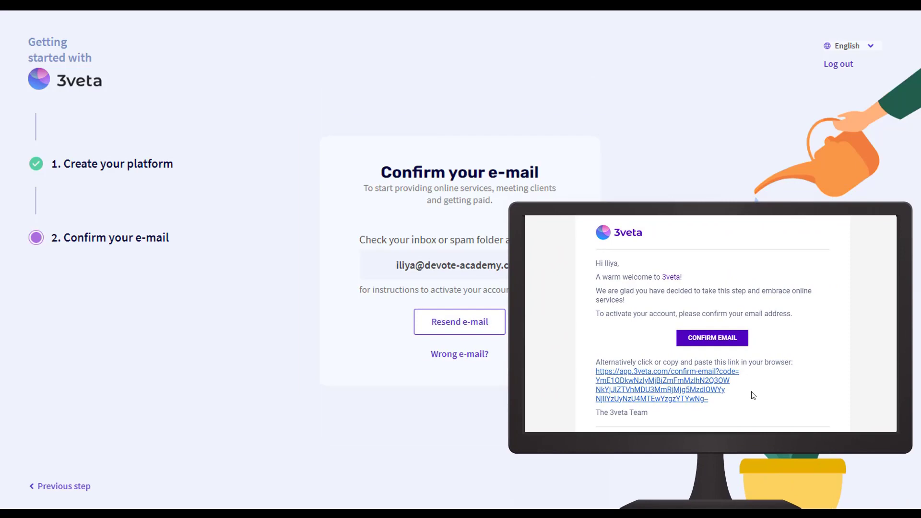
Step: Confirm the account e-mail, then upload and save a PNG profile photo in Settings
left_click(711, 338)
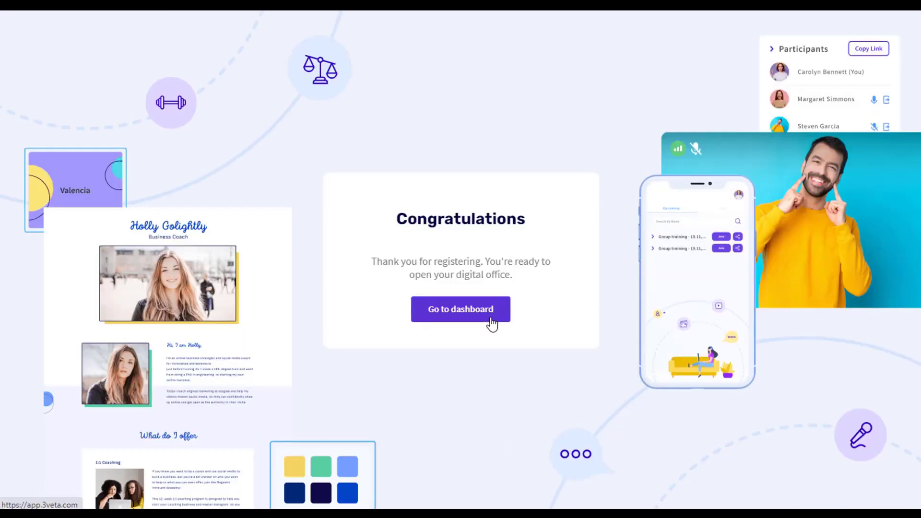
left_click(461, 309)
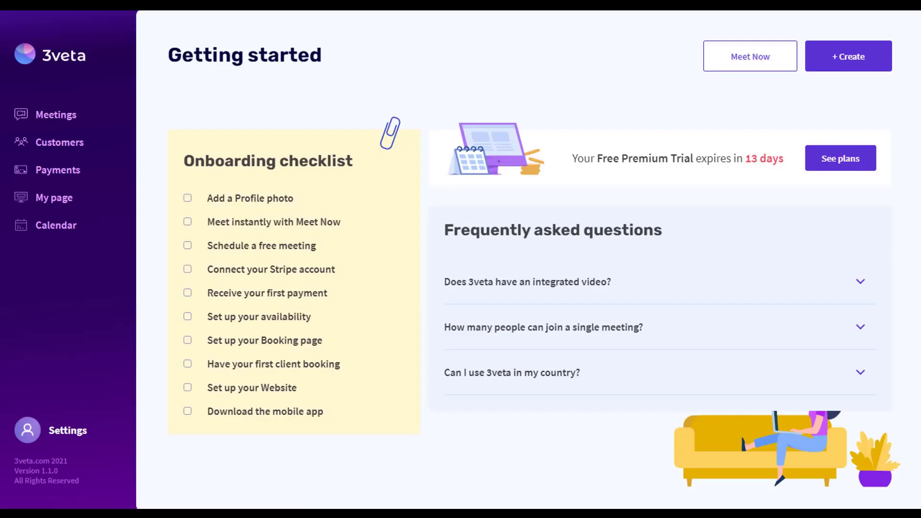
mouse_move(95, 445)
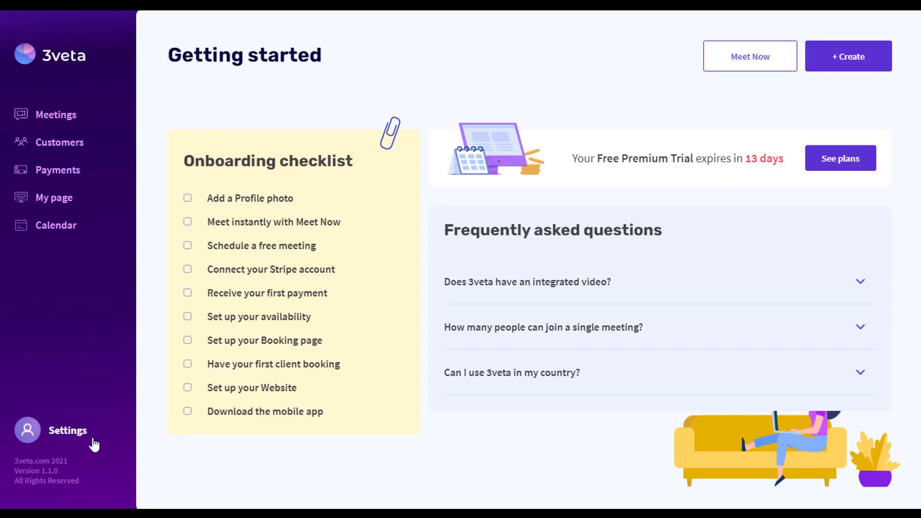
left_click(67, 429)
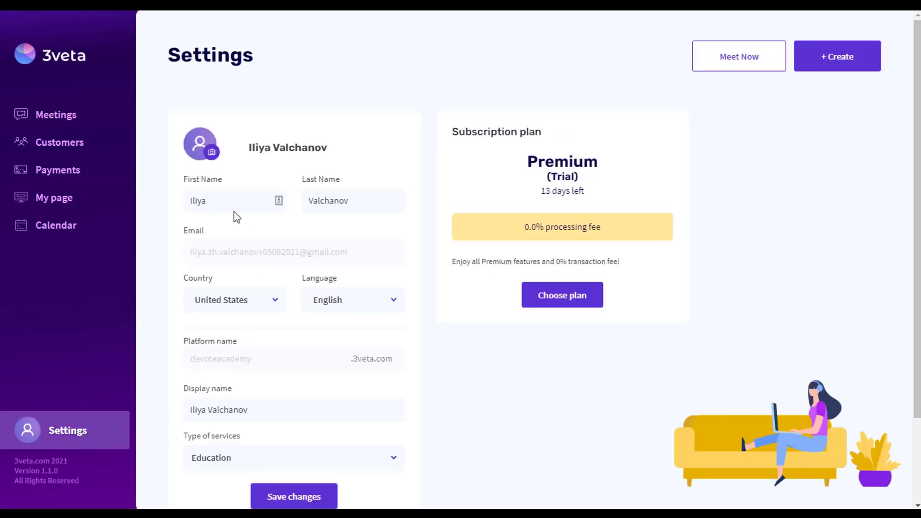
left_click(211, 152)
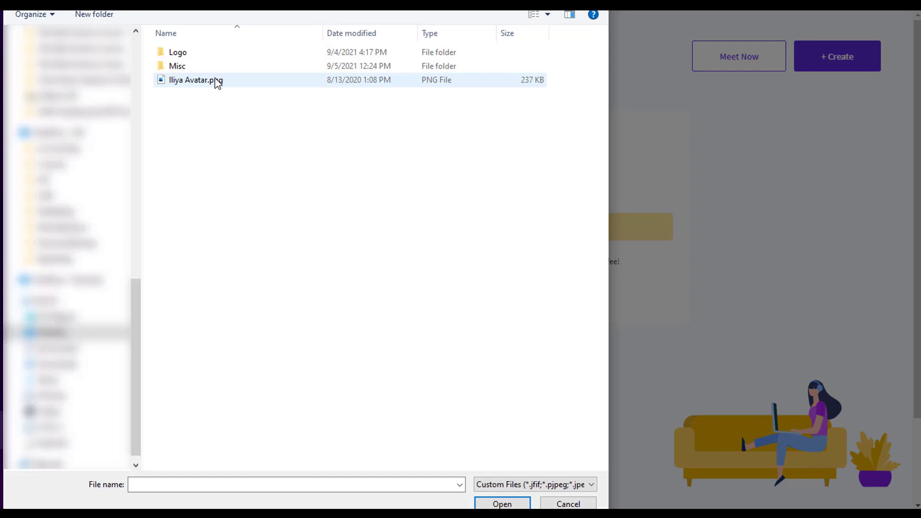
double_click(196, 80)
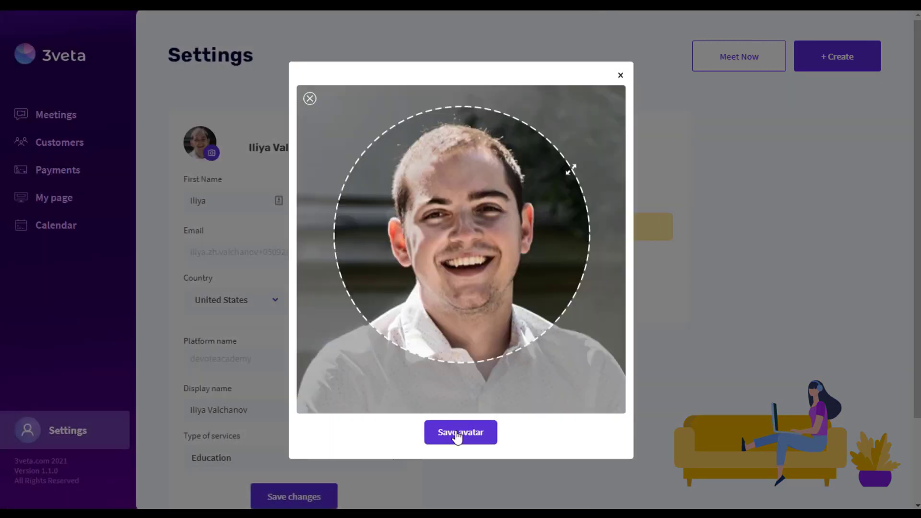
left_click(461, 432)
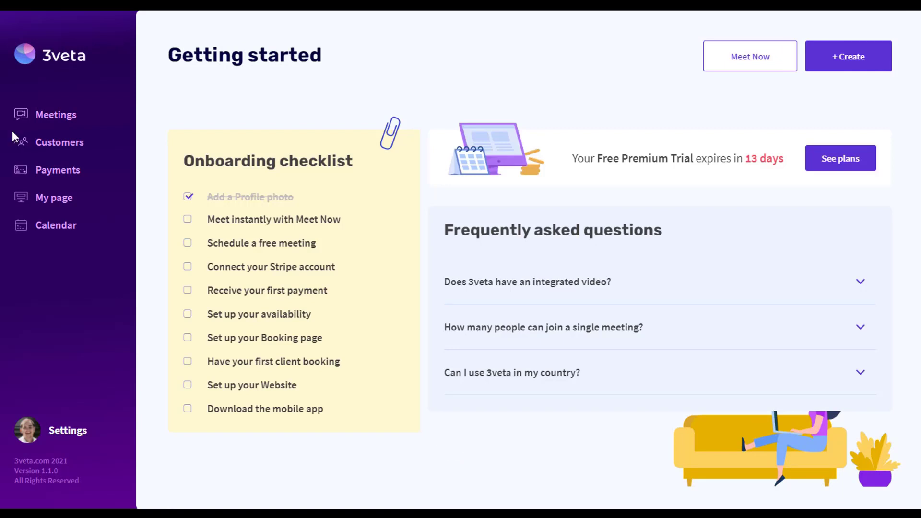
mouse_move(749, 57)
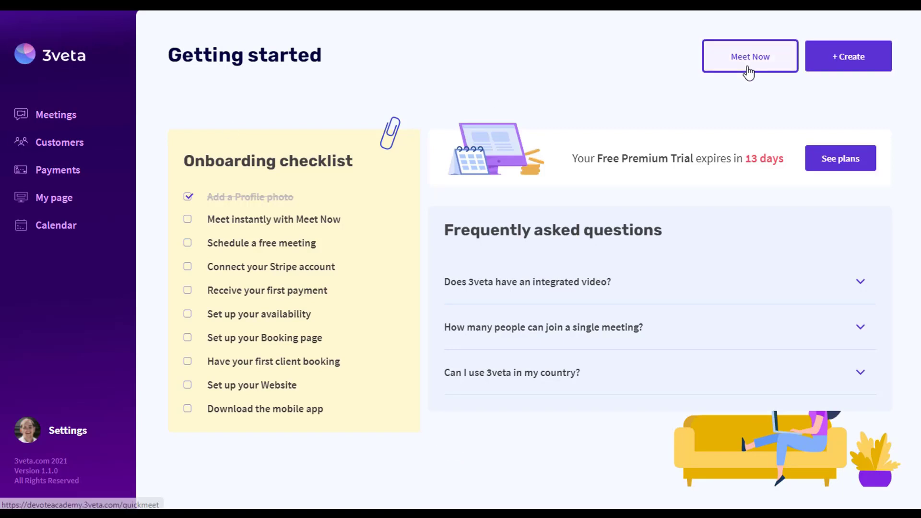
Step: Start an instant meeting with microphone allowed, join it, then leave
left_click(749, 56)
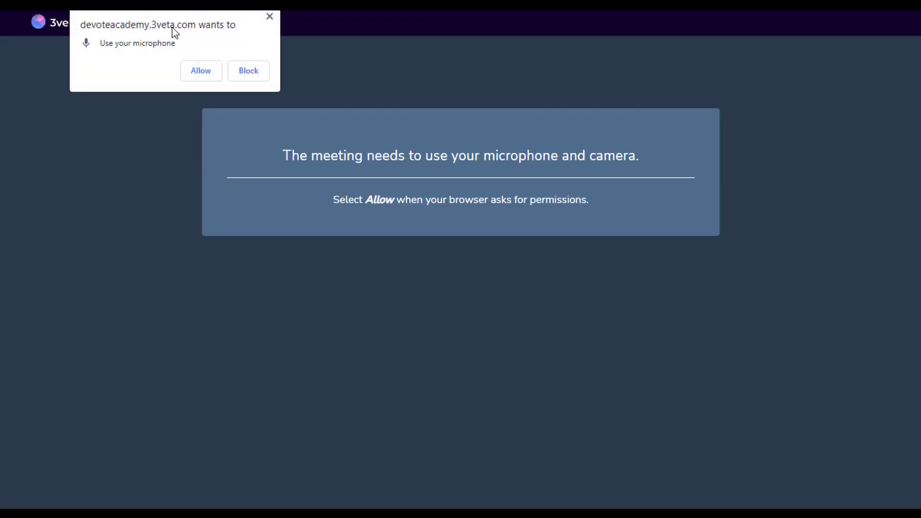
left_click(201, 70)
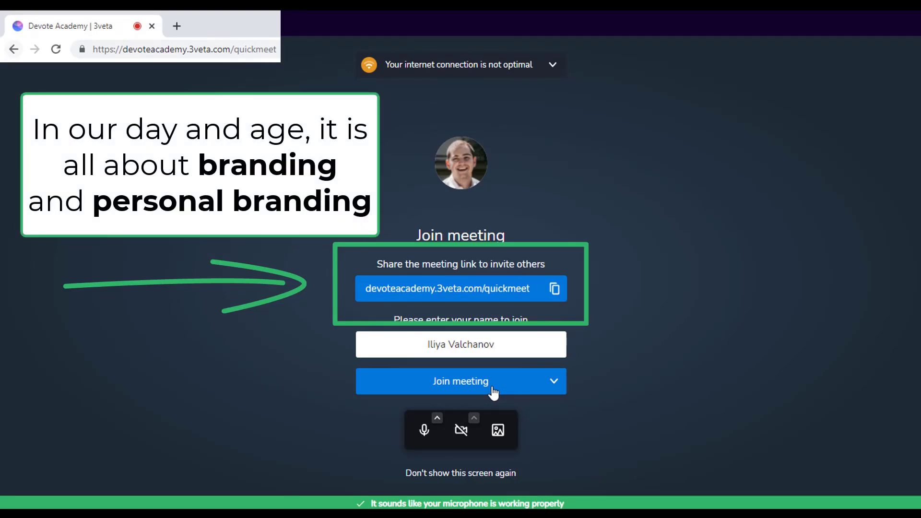
left_click(460, 380)
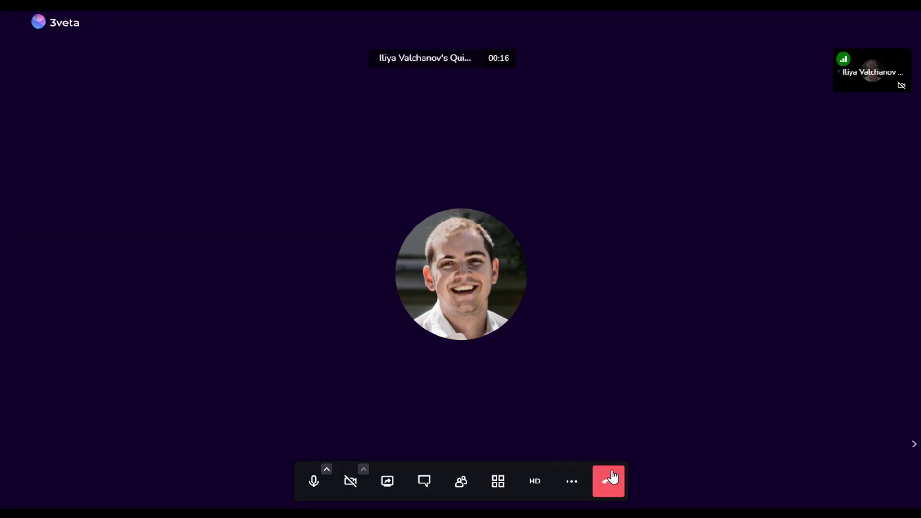
mouse_move(608, 482)
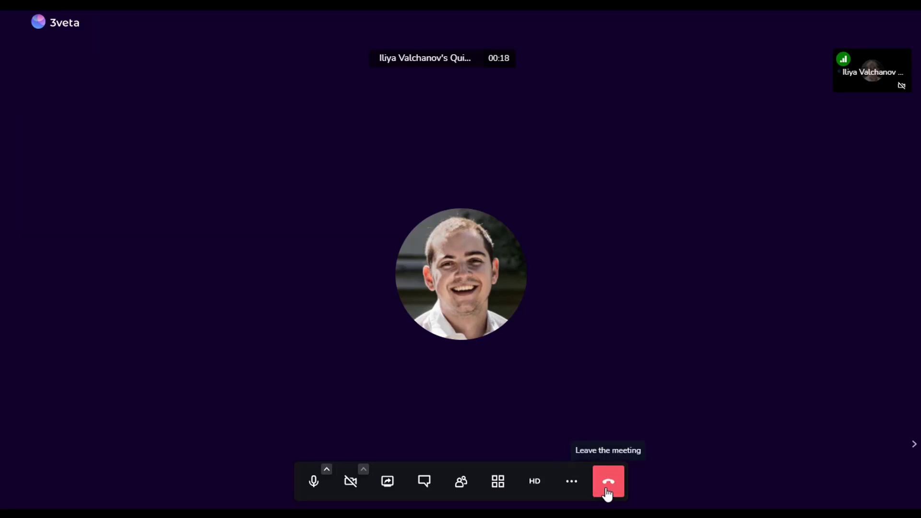
left_click(607, 481)
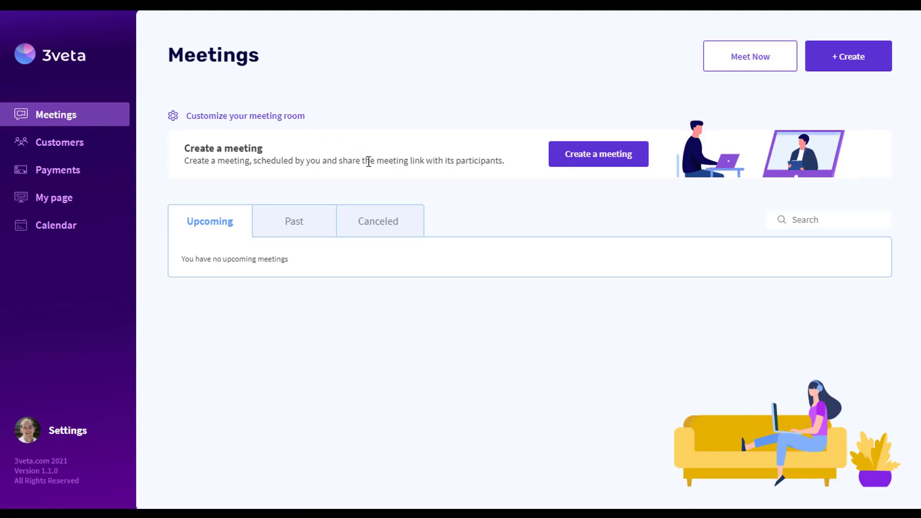
Step: Create a 'How to pet a dog' meeting lasting 1h30 on Wednesday 8 September, 12:00PM
left_click(597, 154)
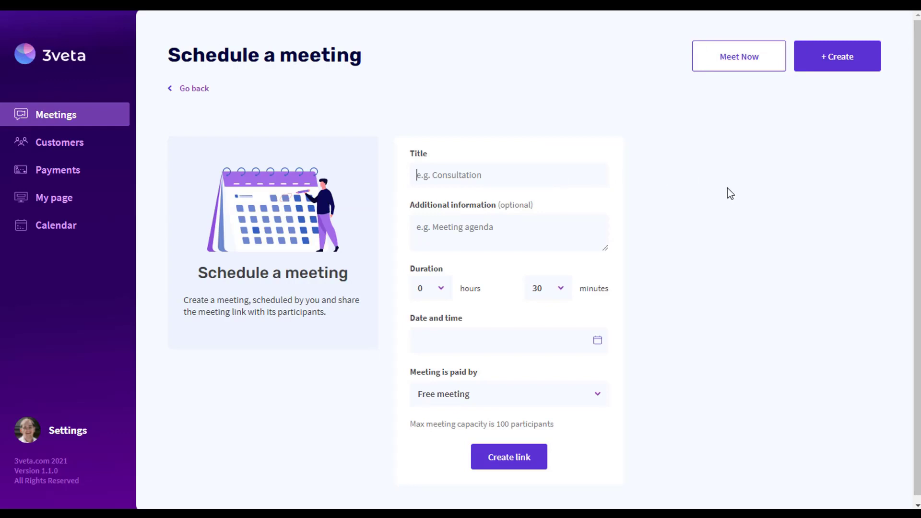
type("How to pet")
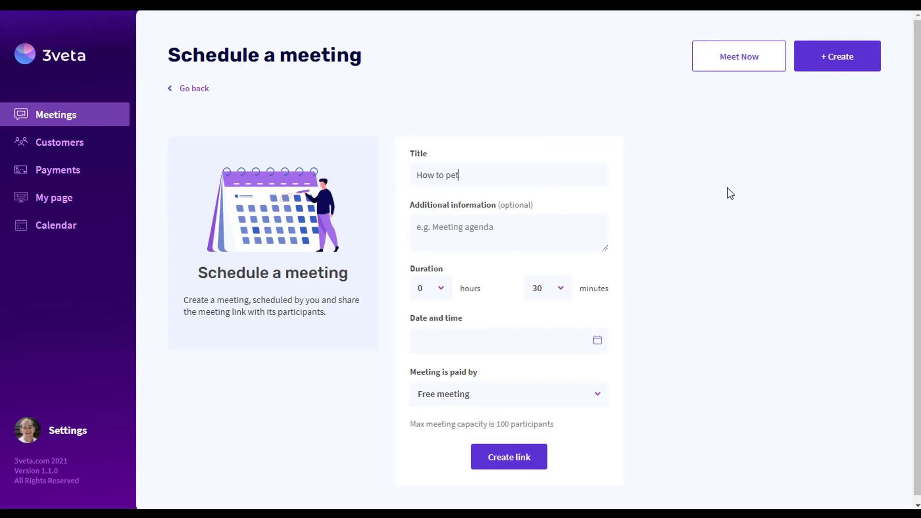
type("a dog")
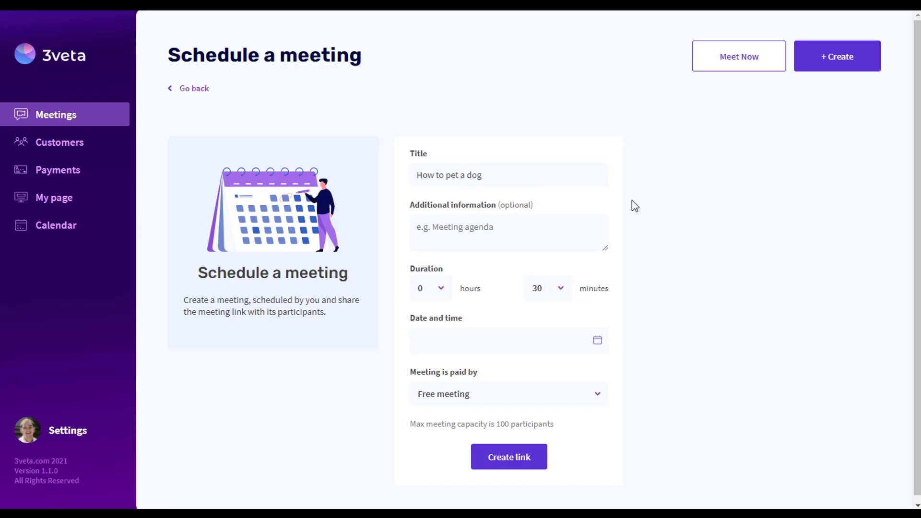
left_click(423, 287)
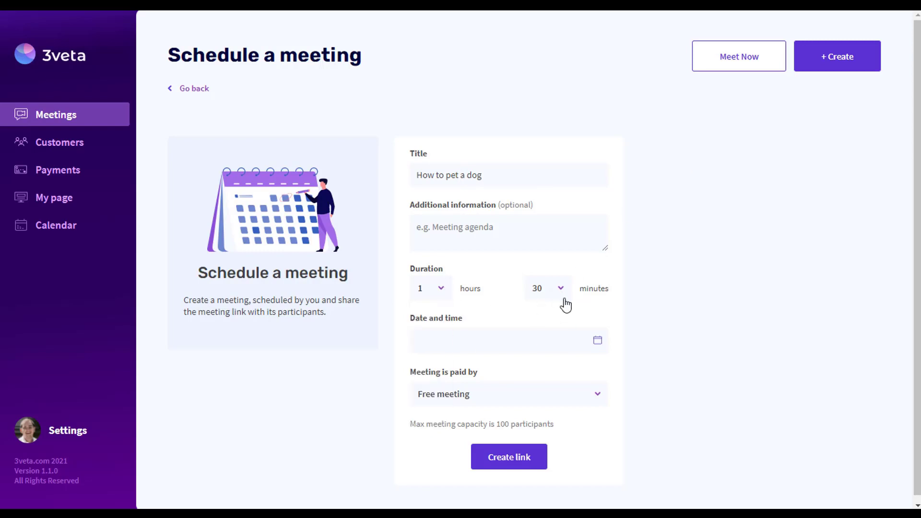
left_click(505, 340)
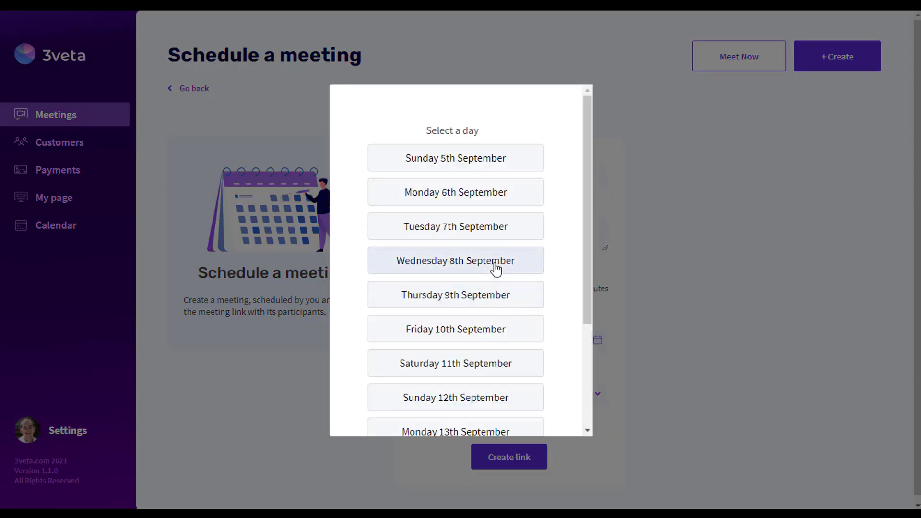
left_click(455, 260)
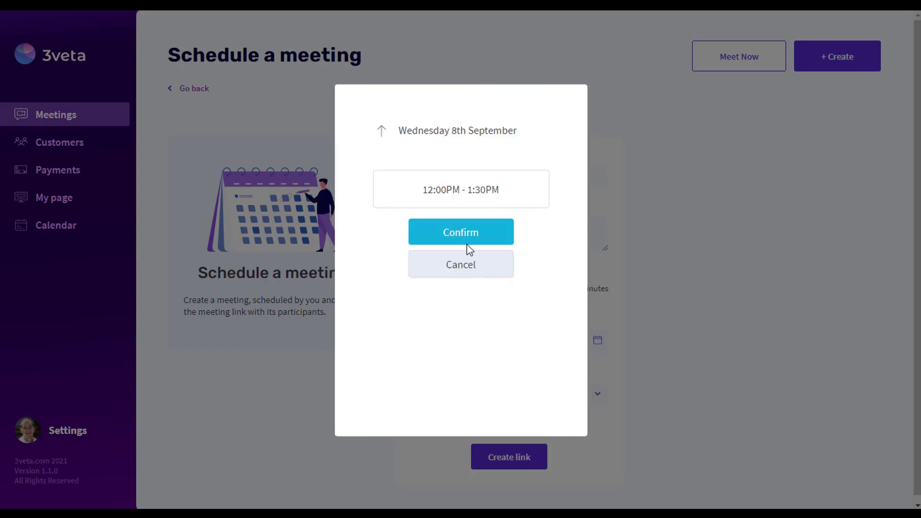
left_click(460, 231)
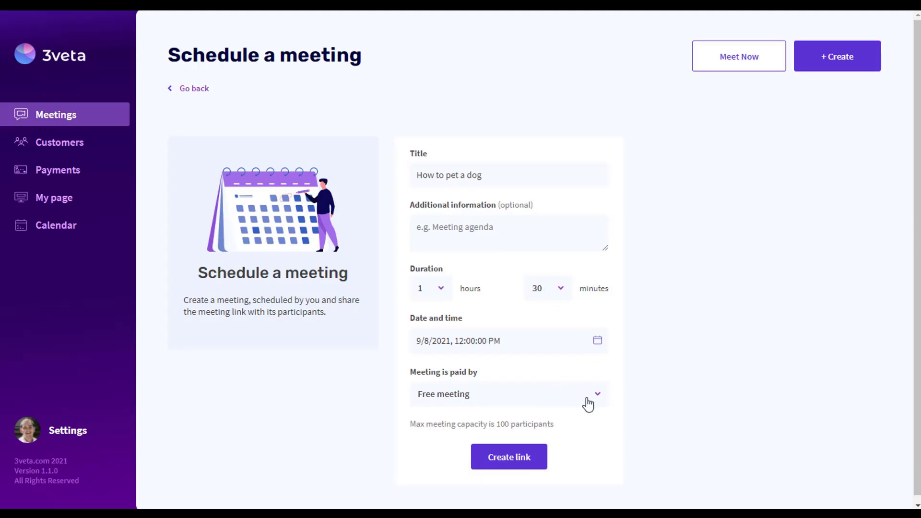
Step: Keep the meeting free and generate its shareable link
left_click(506, 394)
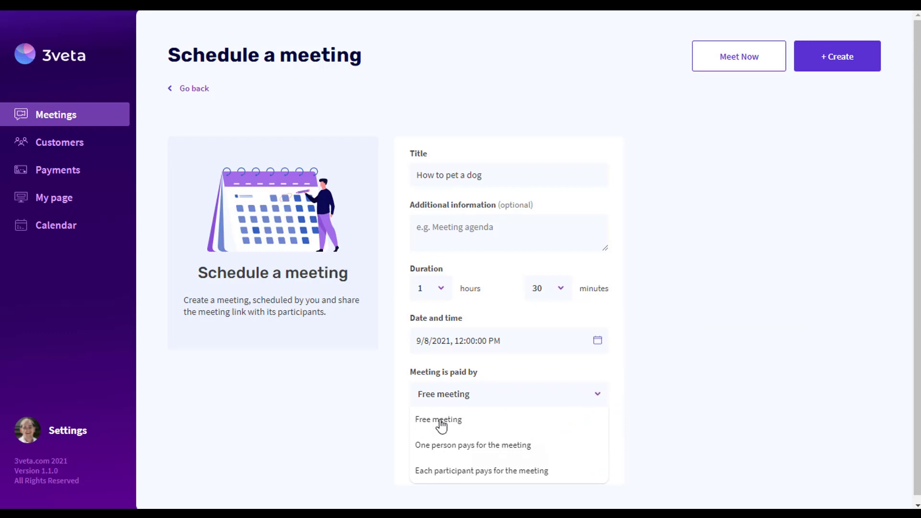
left_click(438, 418)
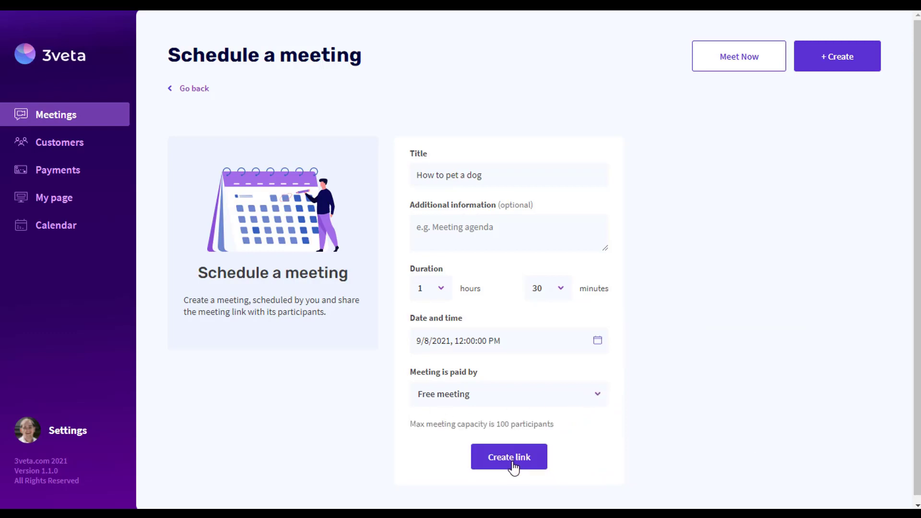
left_click(508, 457)
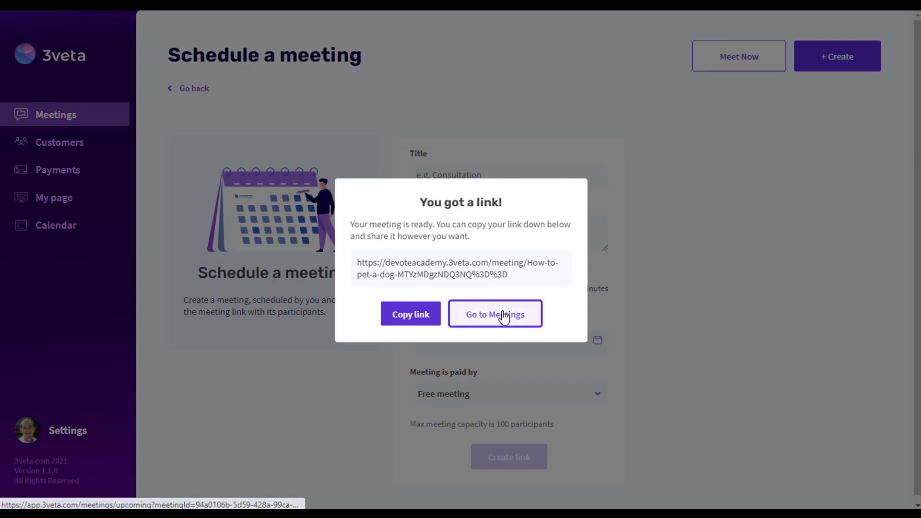
left_click(494, 314)
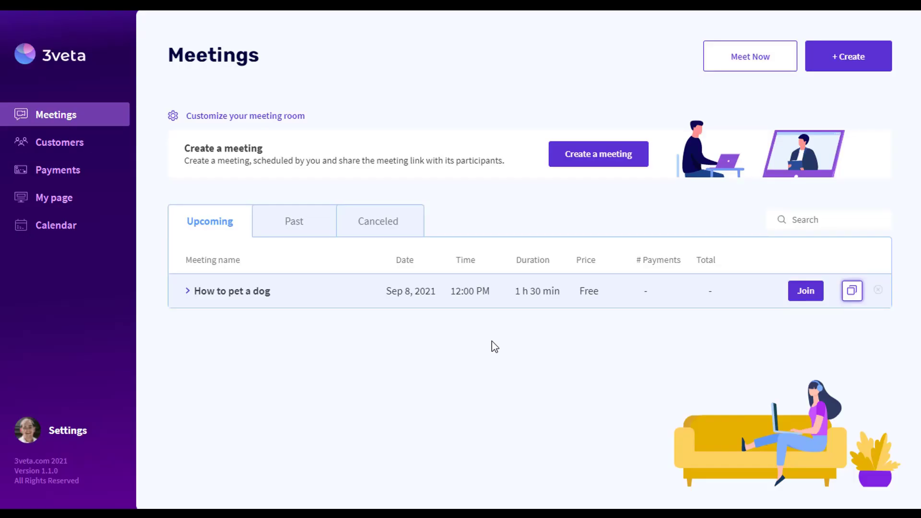
mouse_move(575, 278)
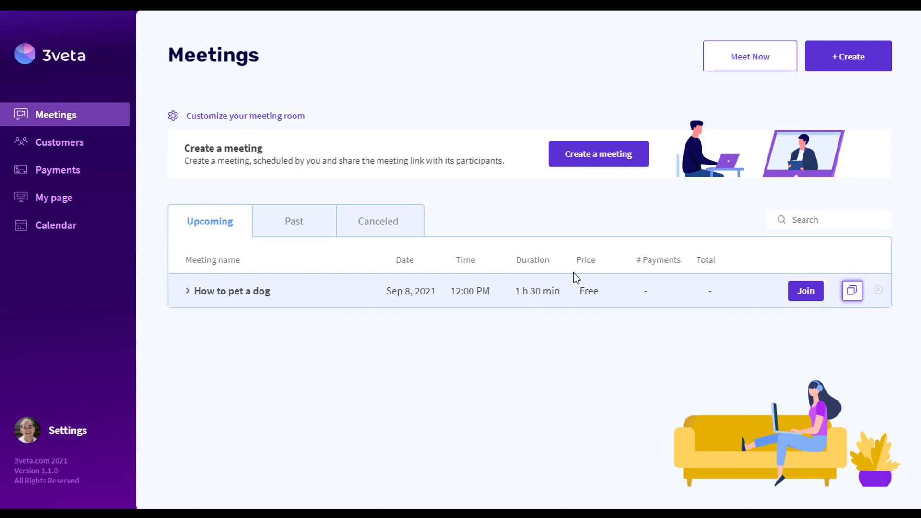
mouse_move(288, 176)
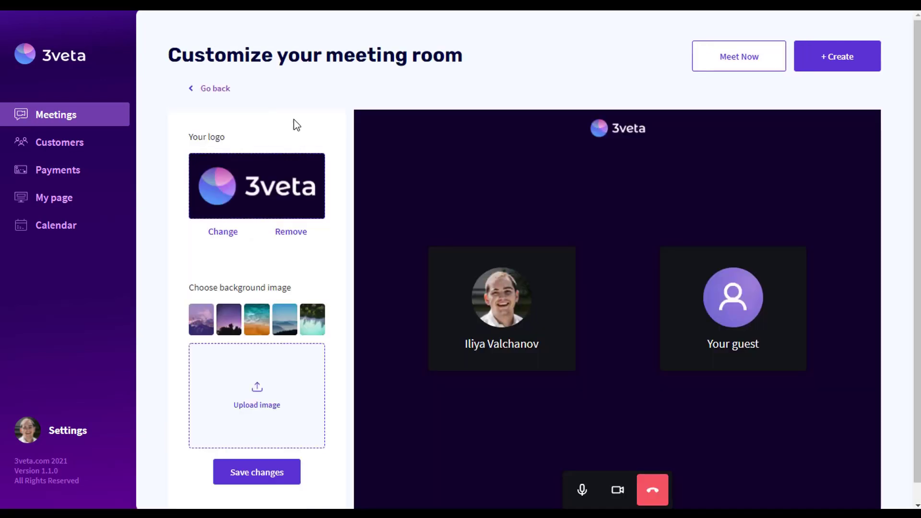
mouse_move(310, 269)
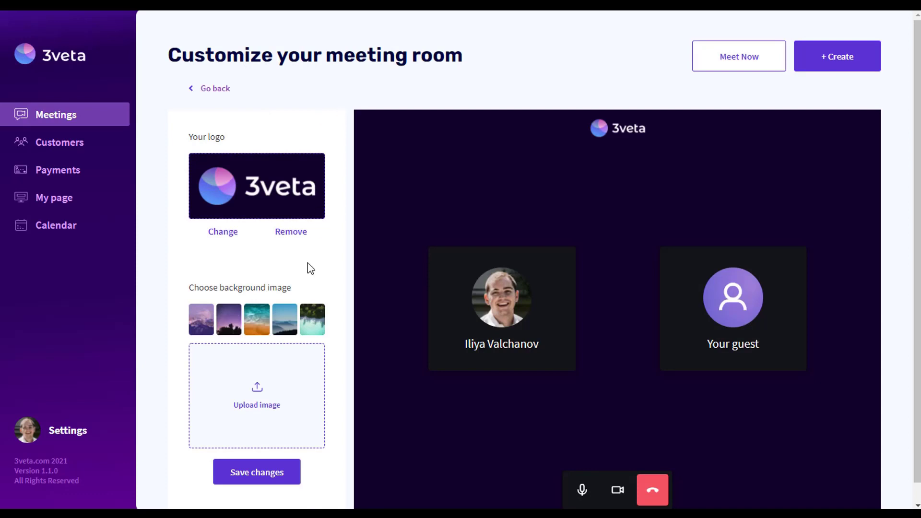
Step: Set the starry night room background and Devote-Academy-Logo.png as the meeting logo
left_click(229, 319)
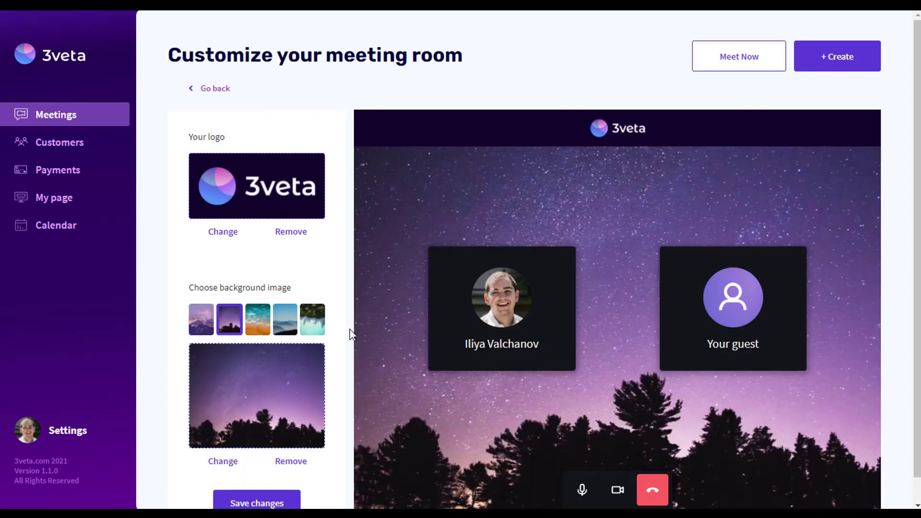
scroll("down", 3)
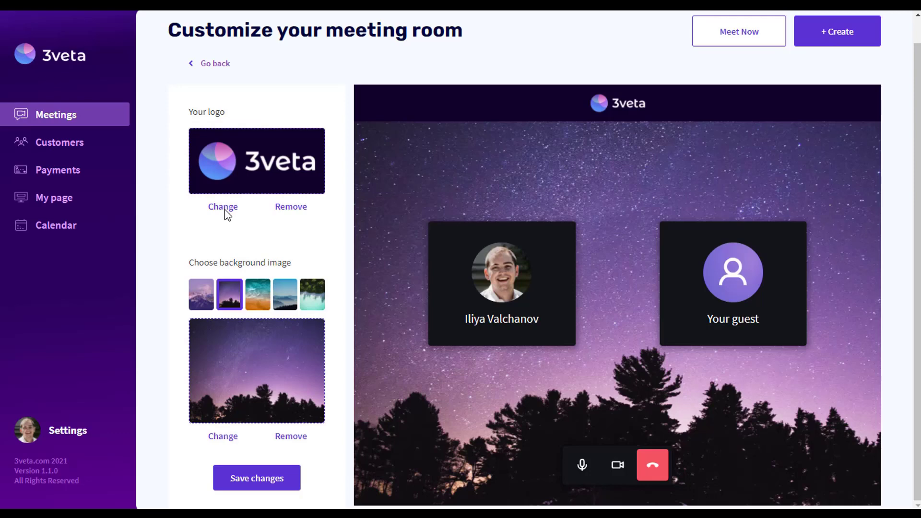
left_click(222, 207)
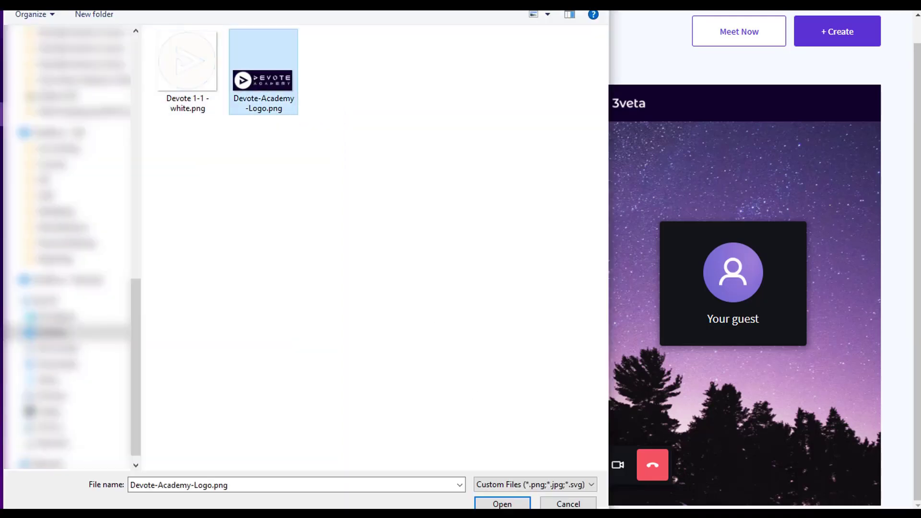
left_click(502, 504)
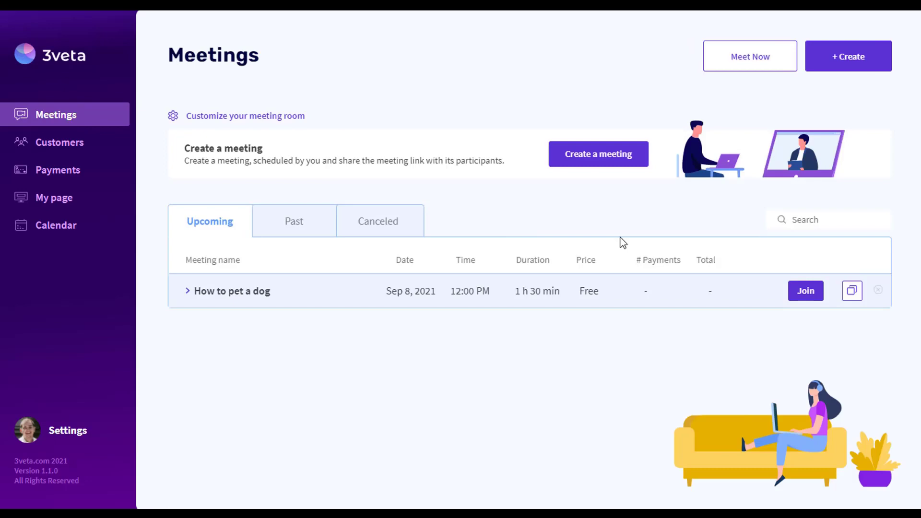
mouse_move(605, 350)
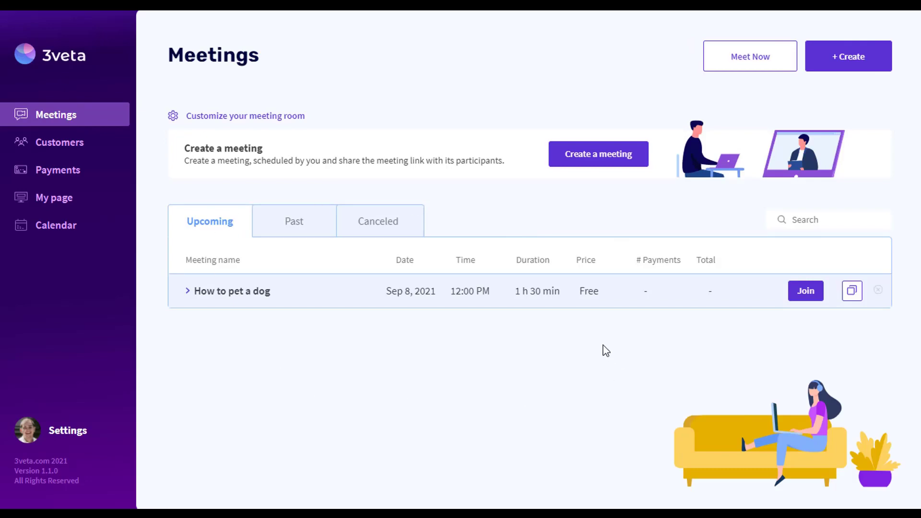
Step: Join 'How to pet a dog', copy its meeting link, enter the room, then hang up
left_click(805, 291)
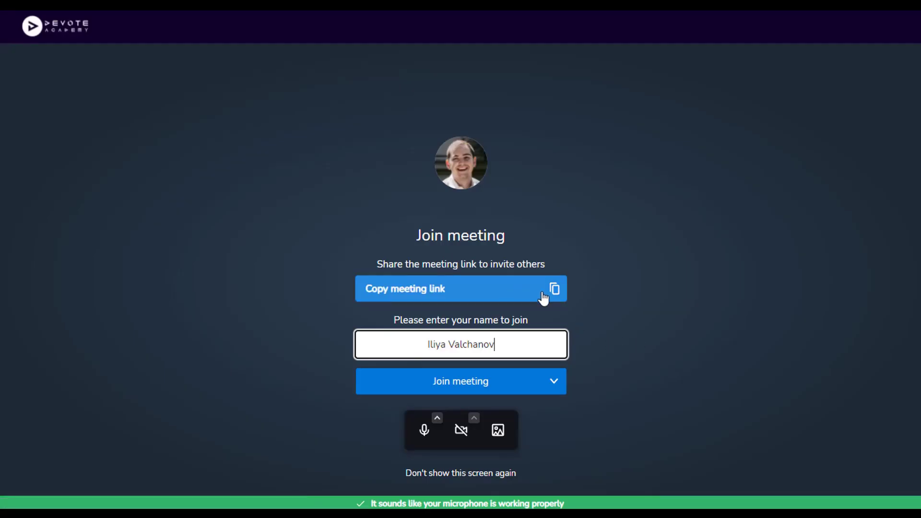
left_click(460, 288)
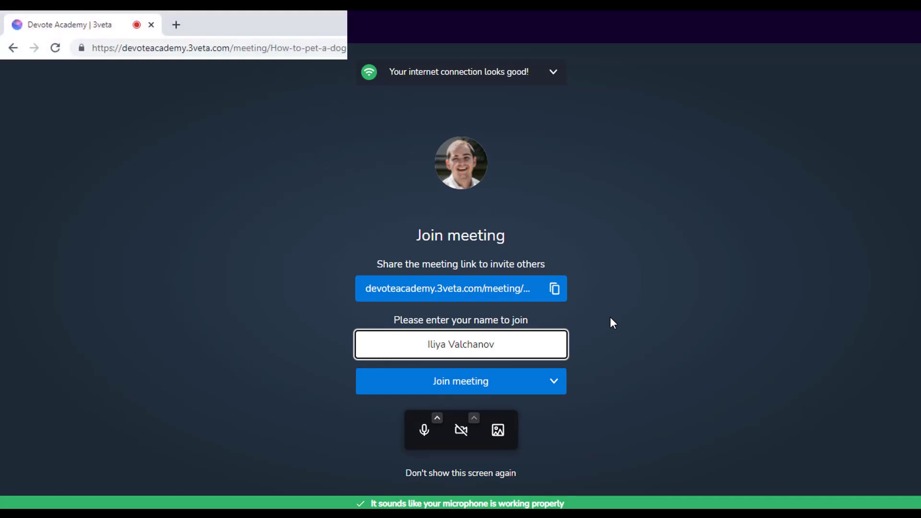
mouse_move(519, 379)
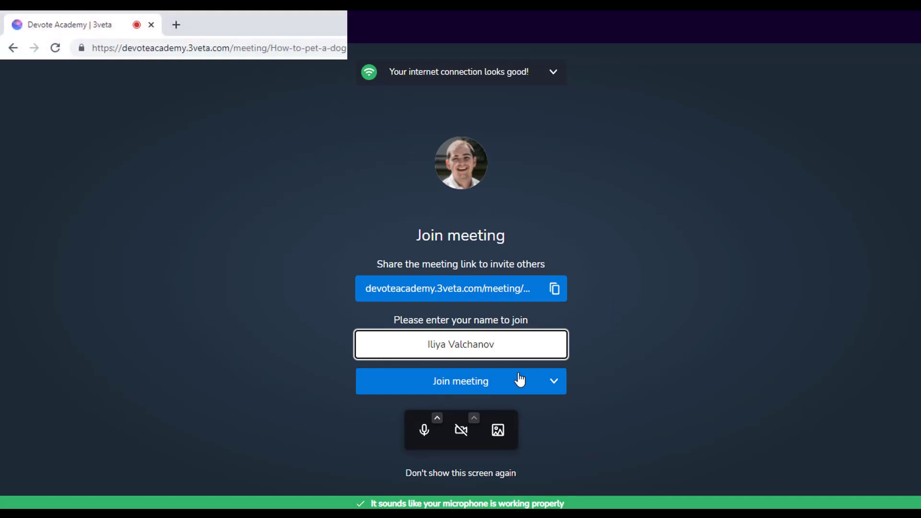
left_click(460, 380)
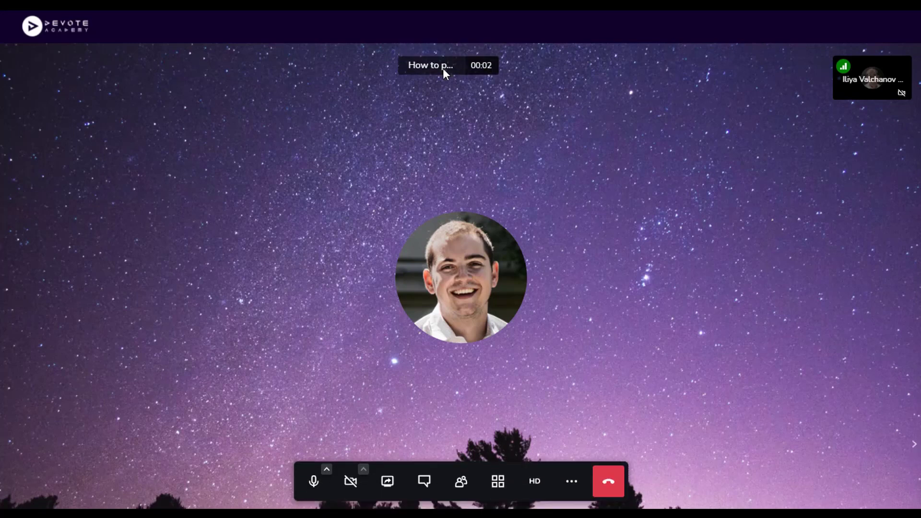
mouse_move(621, 290)
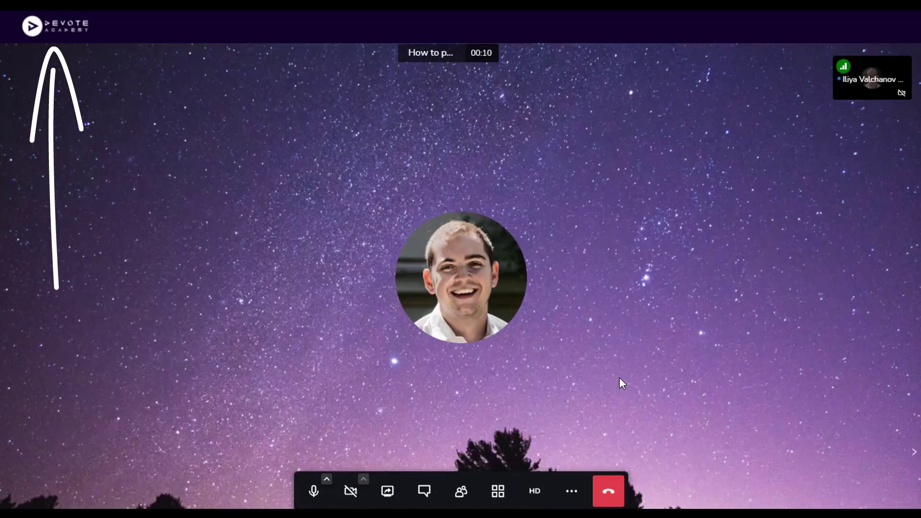
left_click(608, 490)
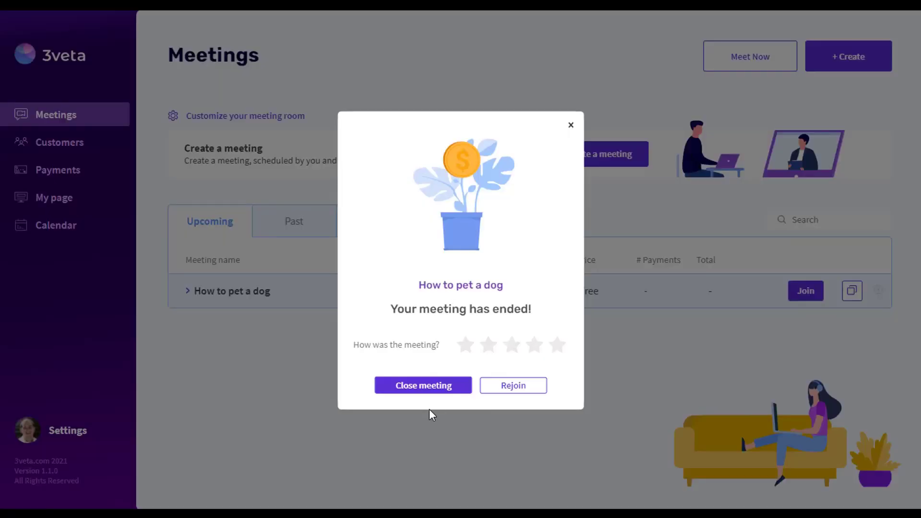
Step: Close the 'Your meeting has ended' dialog
left_click(422, 385)
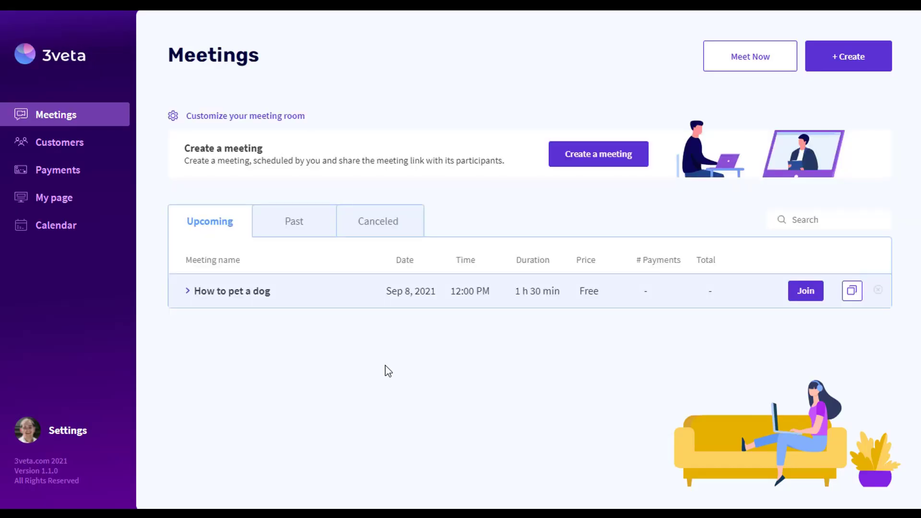
mouse_move(408, 367)
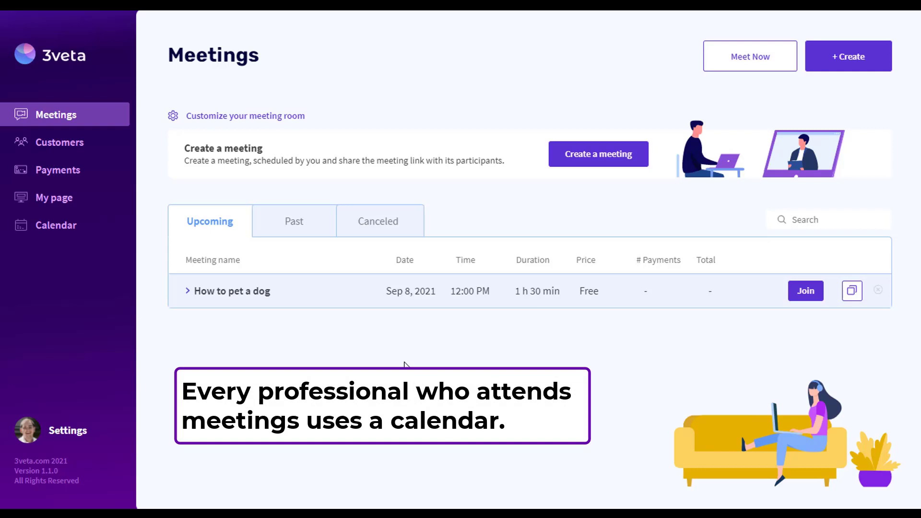
mouse_move(327, 325)
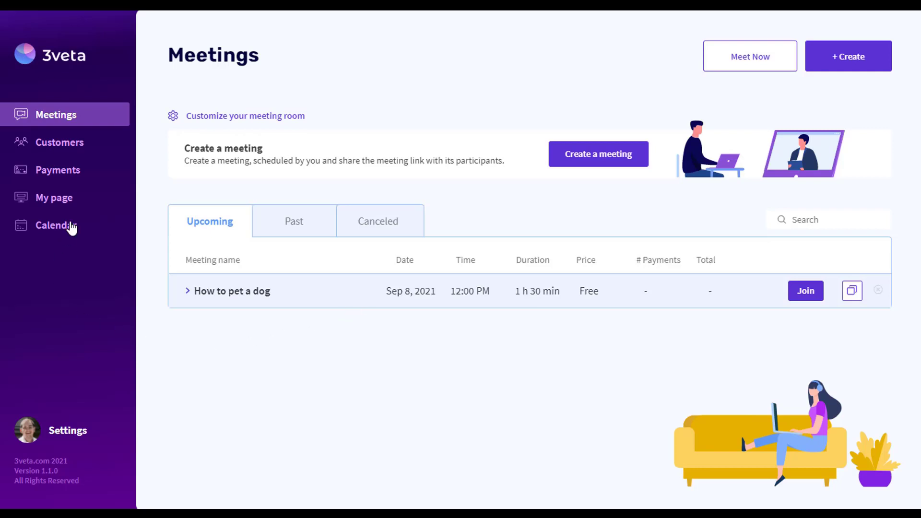
Step: Go to Calendar and show the Connected Calendars provider list
left_click(56, 225)
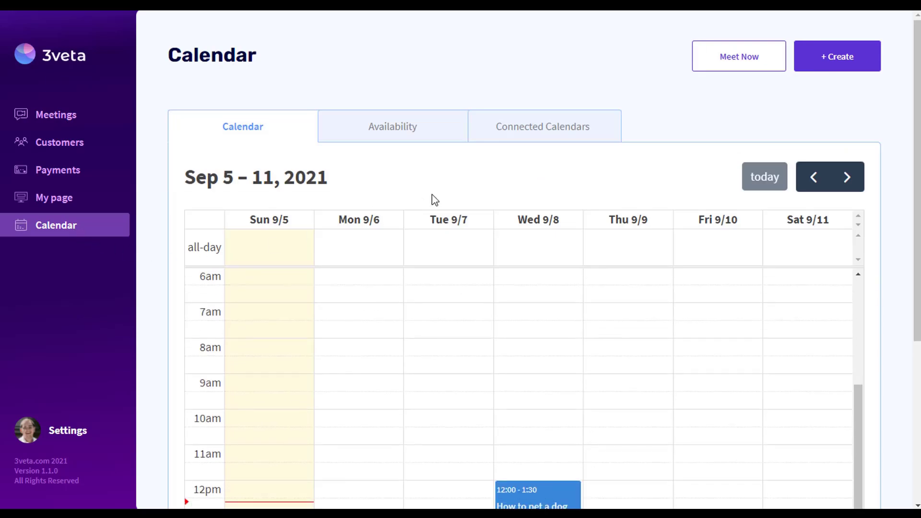
scroll("down", 3)
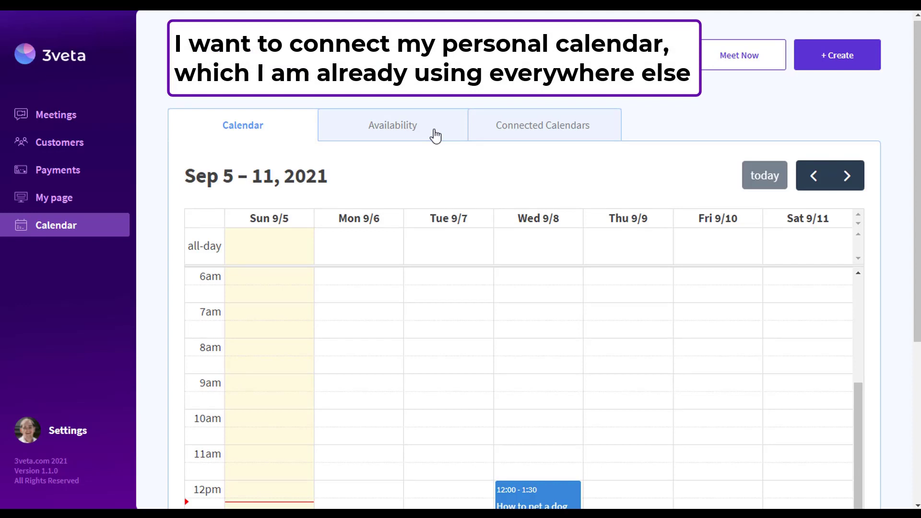
mouse_move(443, 136)
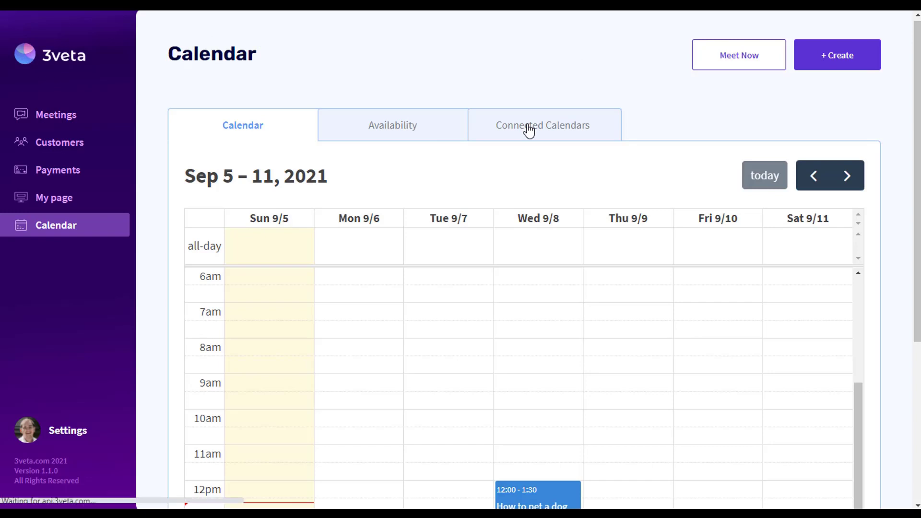
left_click(542, 125)
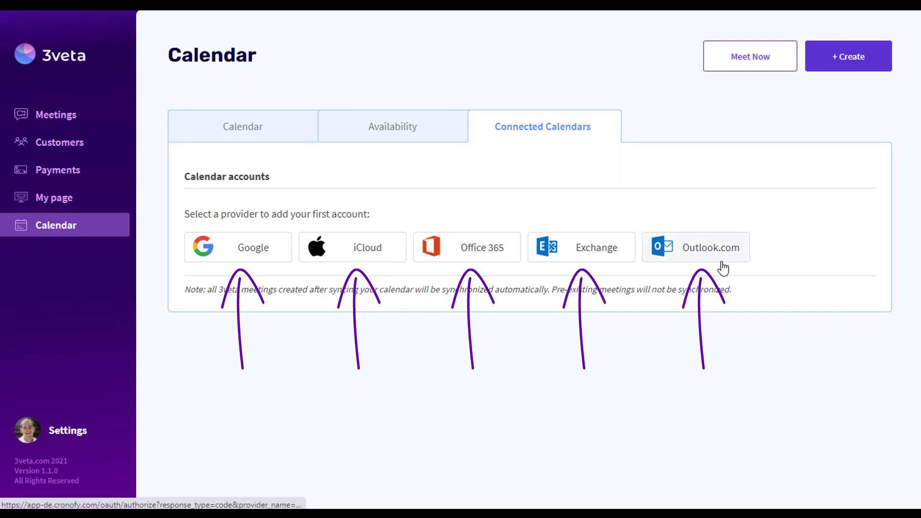
Step: Link an Outlook.com account through Cronofy and view the week's synced events
left_click(709, 246)
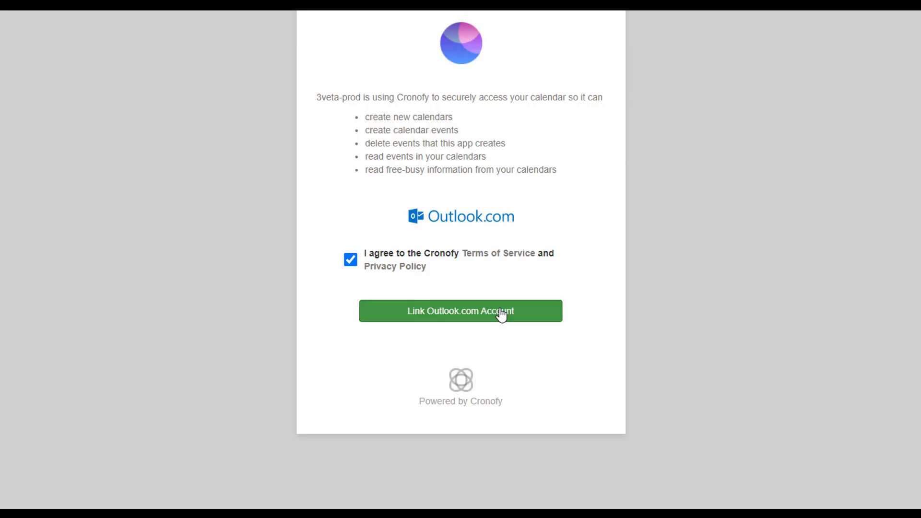
left_click(460, 311)
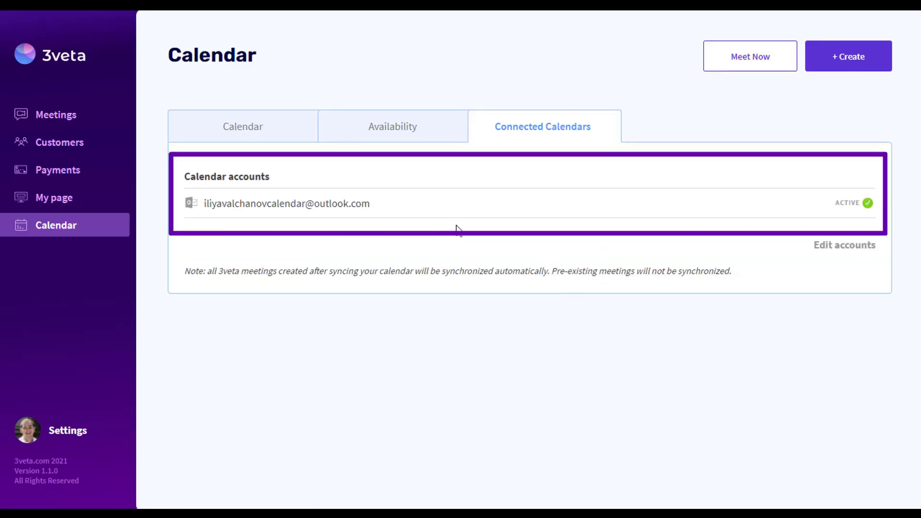
left_click(242, 126)
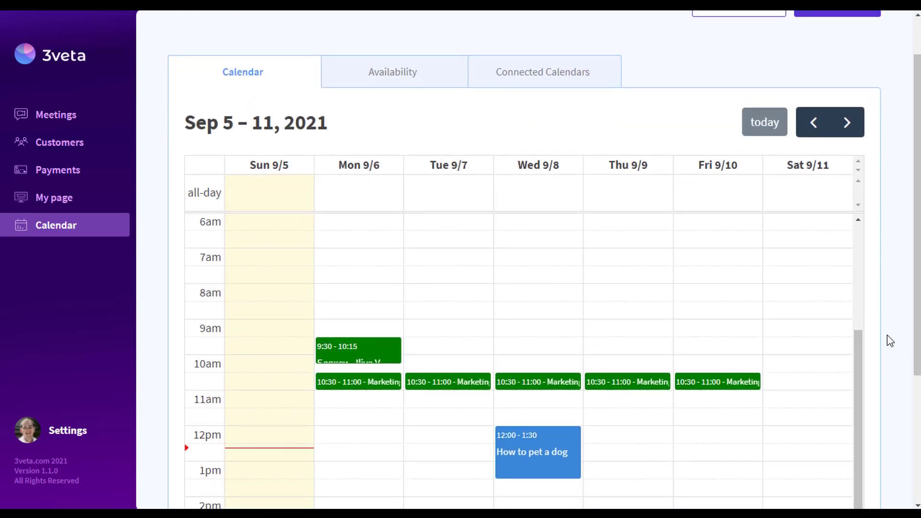
scroll("down", 3)
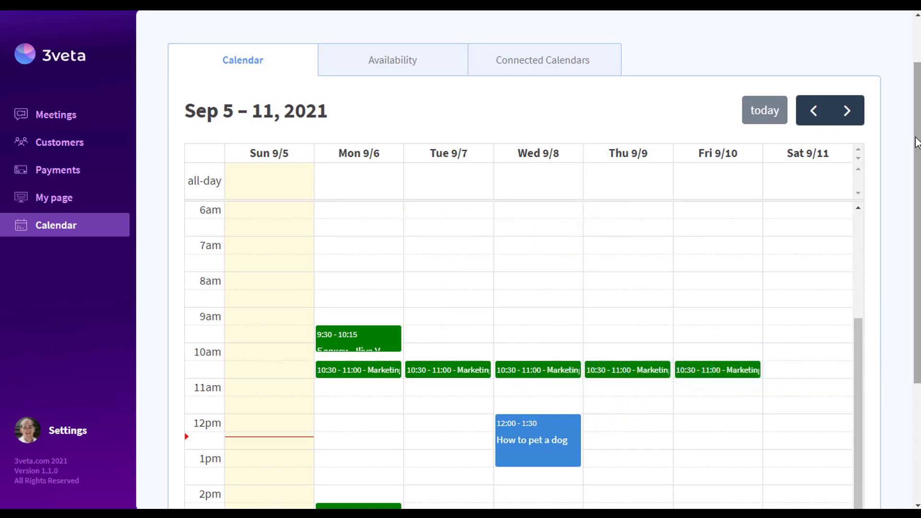
left_click(391, 60)
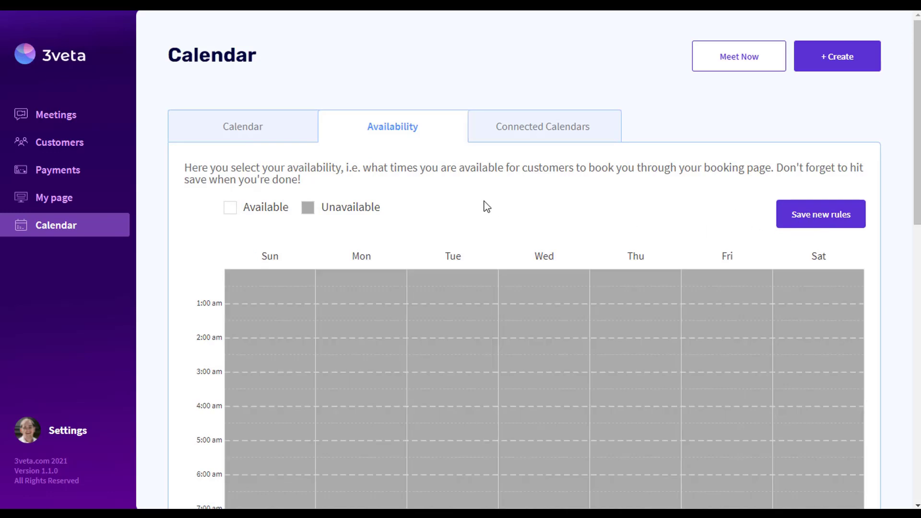
left_click(242, 126)
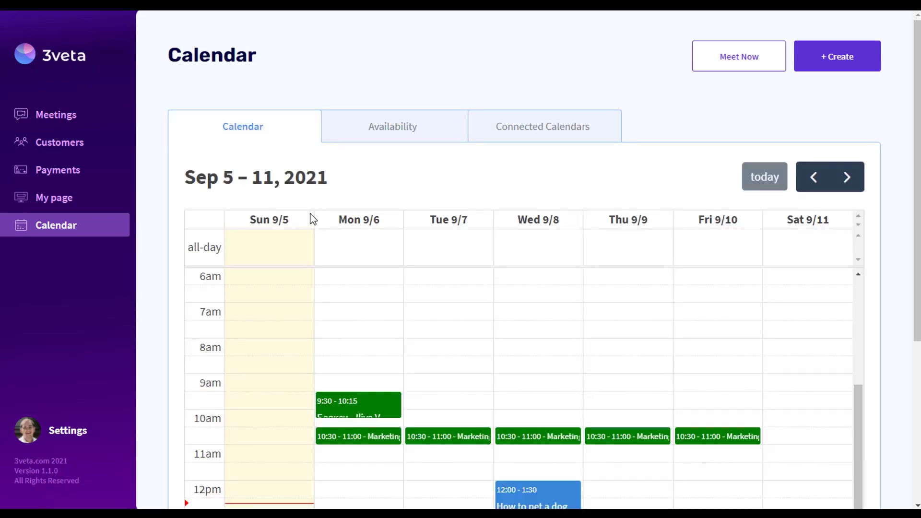
mouse_move(293, 208)
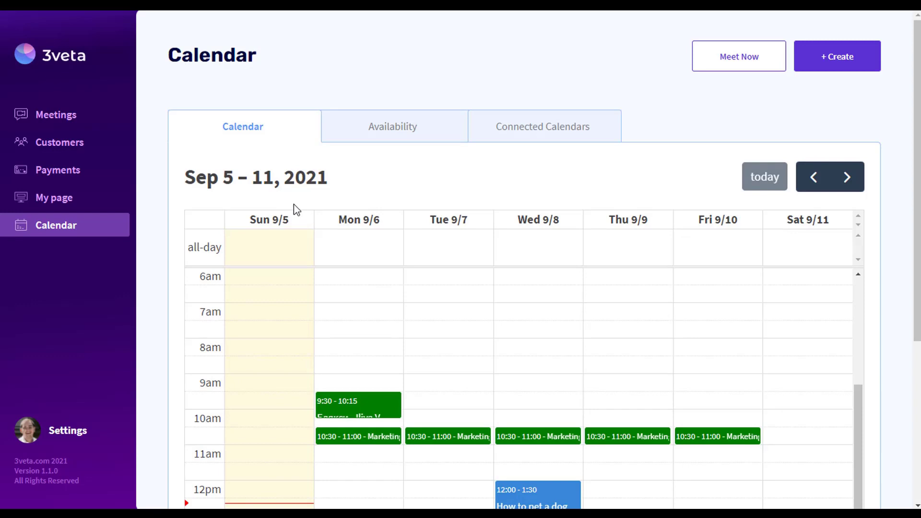
mouse_move(170, 194)
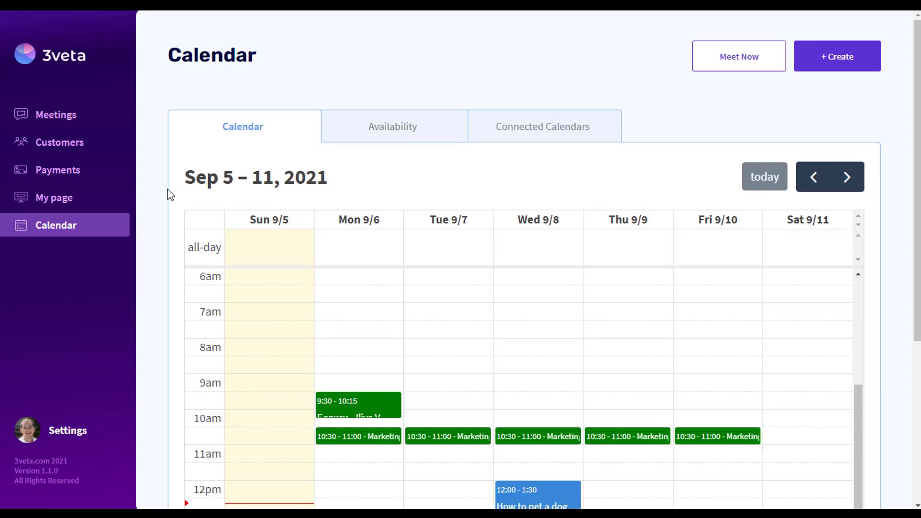
Step: Save a 30-minute 'Let's Talk' service with a vintage telephone photo and quick-chat description
left_click(54, 197)
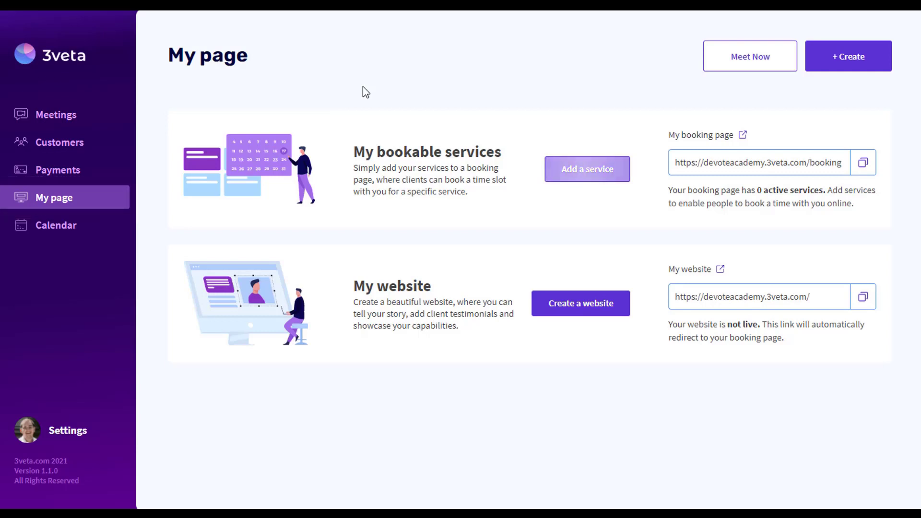
mouse_move(587, 169)
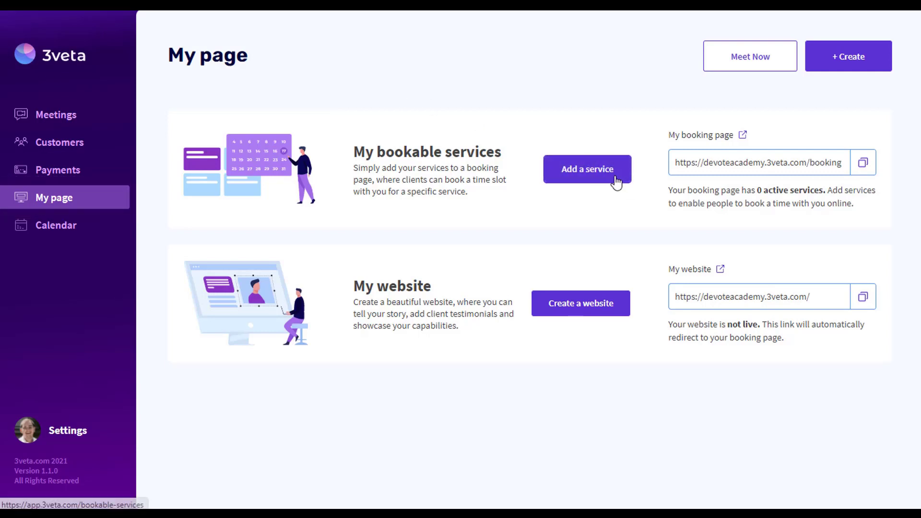
left_click(586, 169)
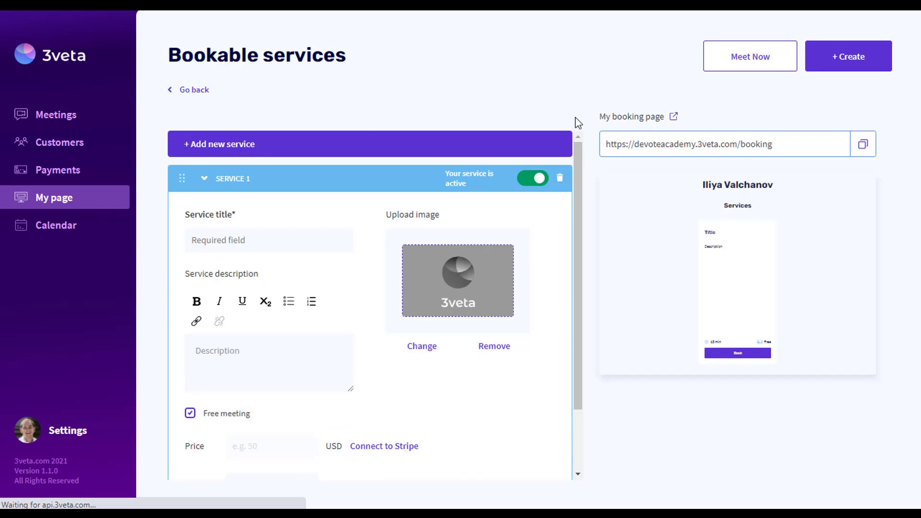
mouse_move(458, 190)
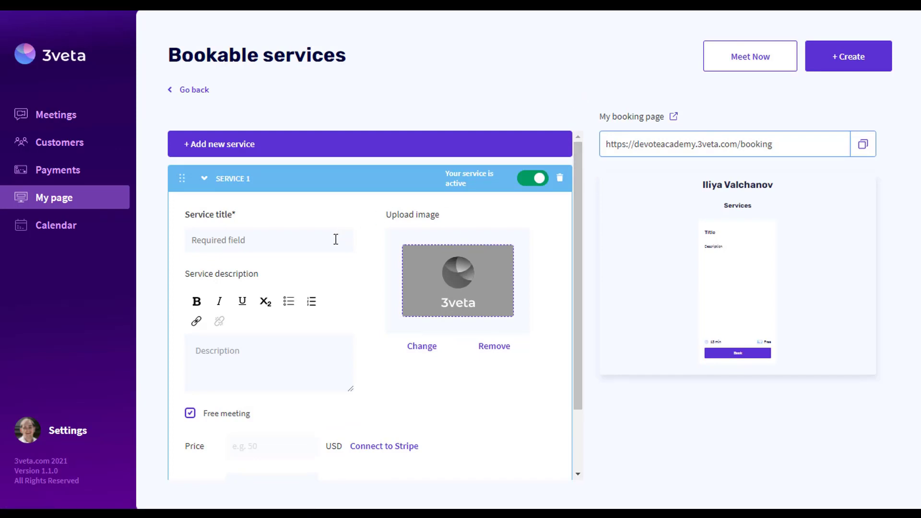
type("Let's")
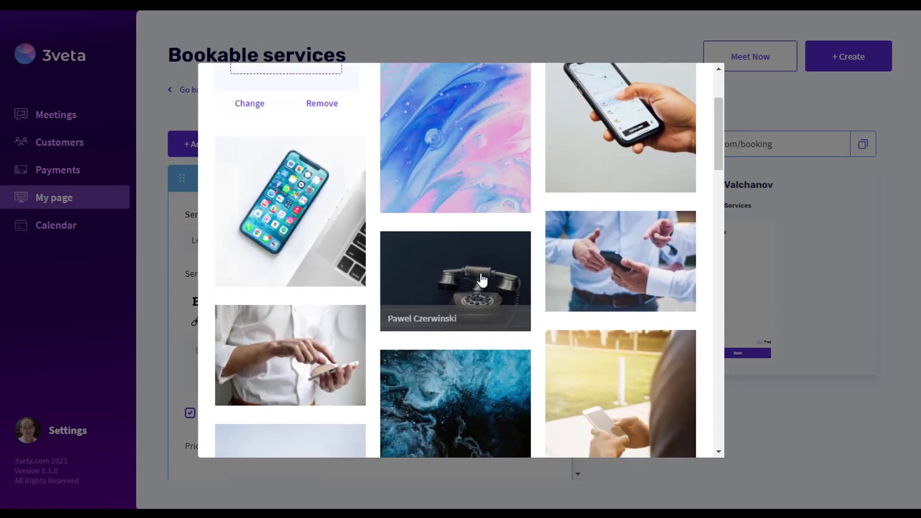
left_click(455, 281)
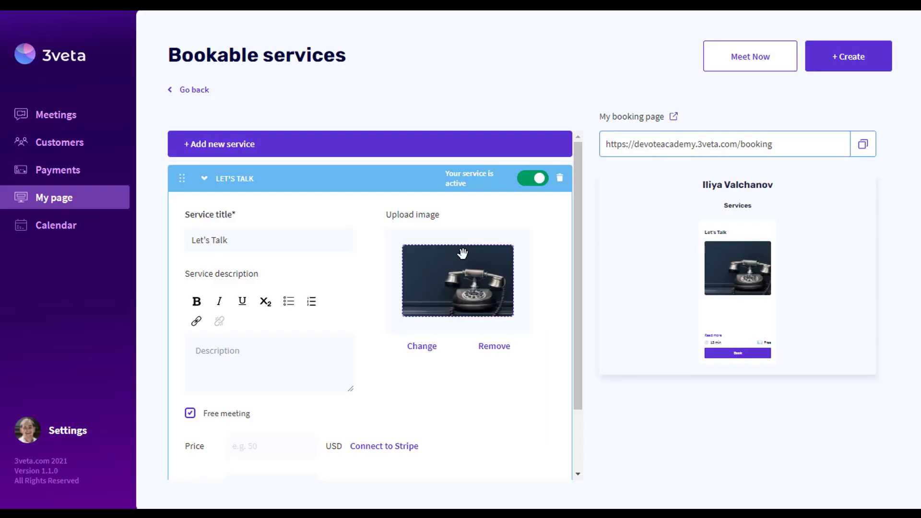
type("If you are interested to have a quick chat with me, feel free to book a slot in my calendar!")
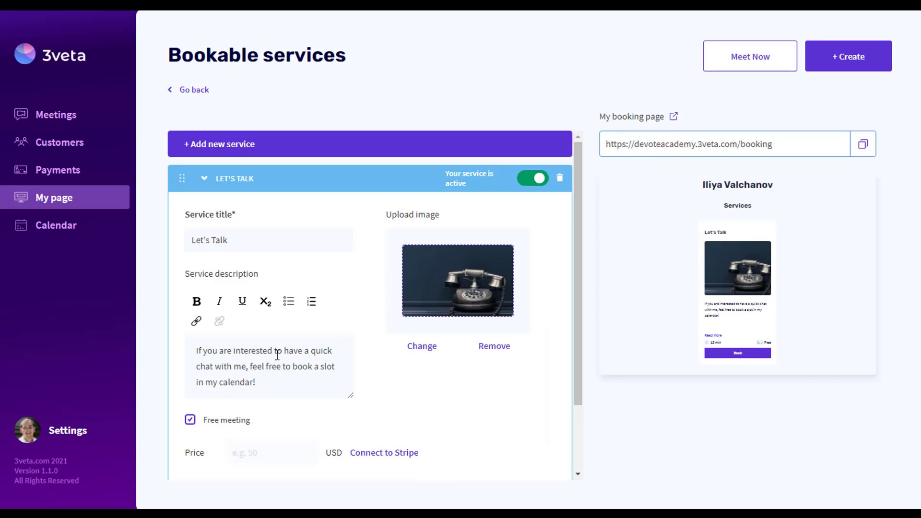
scroll("down", 3)
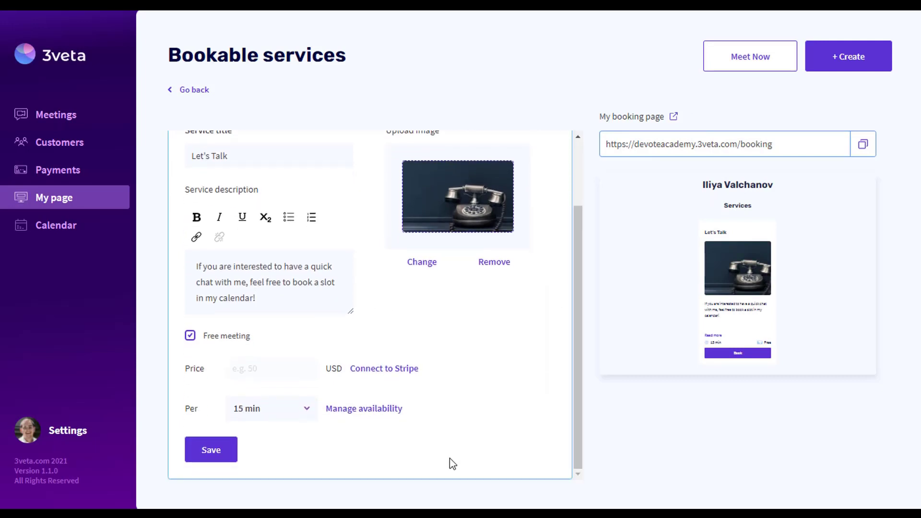
left_click(271, 408)
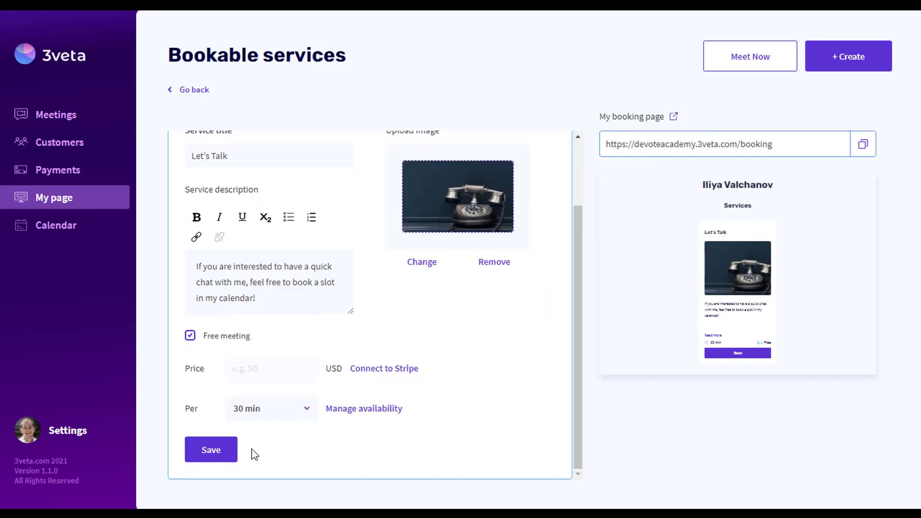
left_click(210, 449)
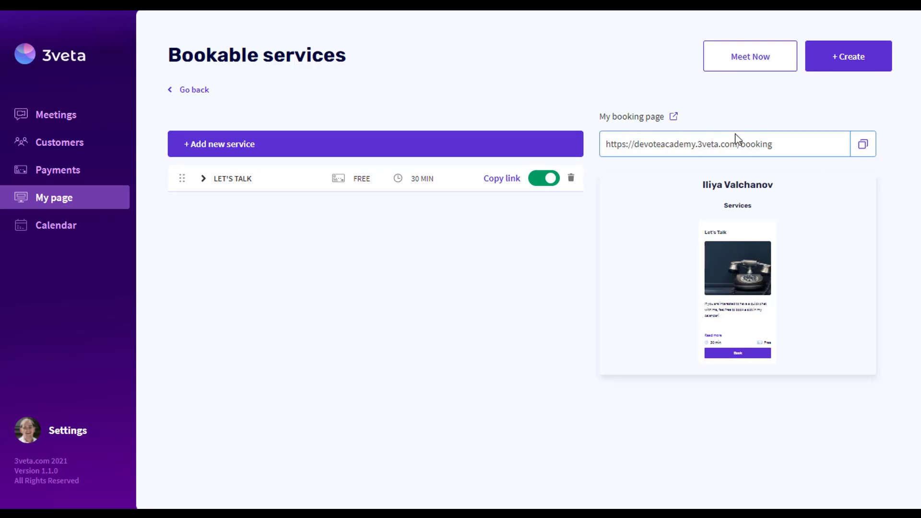
Step: As a logged-in customer, book Let's Talk for 11:00–11:30 AM on September 7
left_click(673, 116)
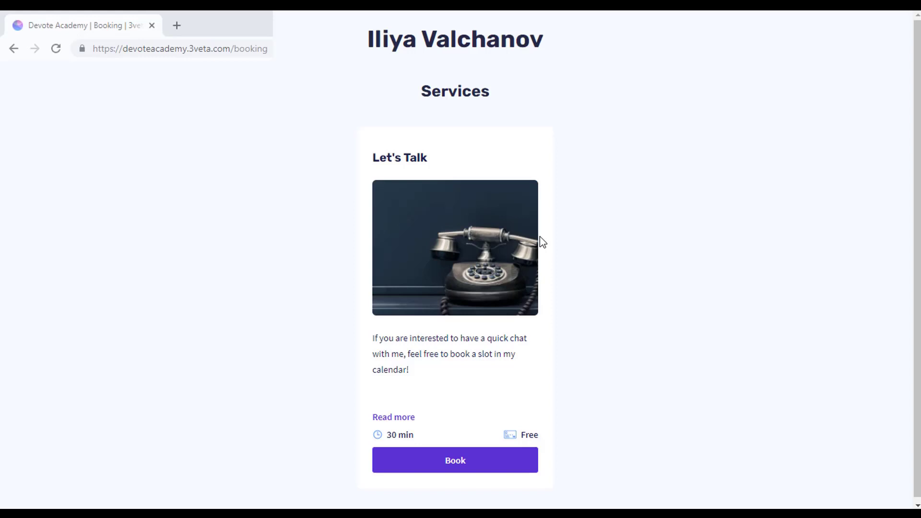
mouse_move(675, 268)
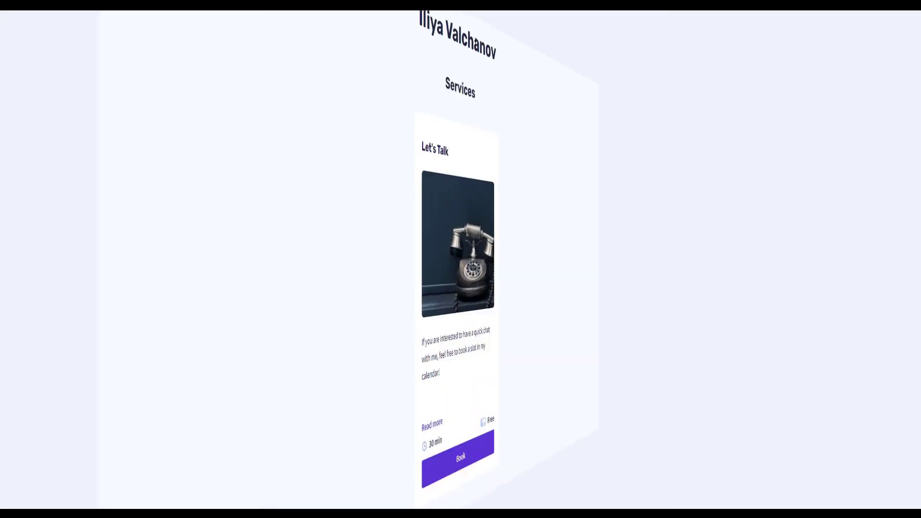
left_click(459, 456)
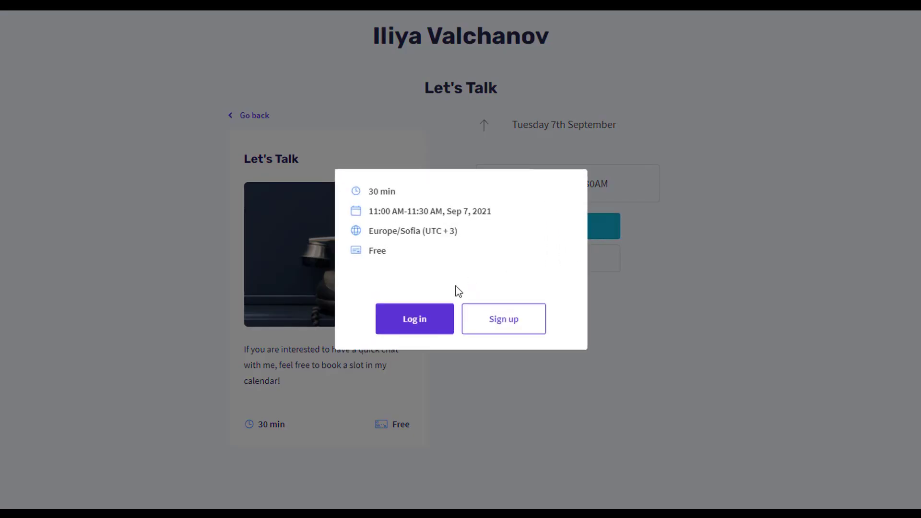
left_click(502, 319)
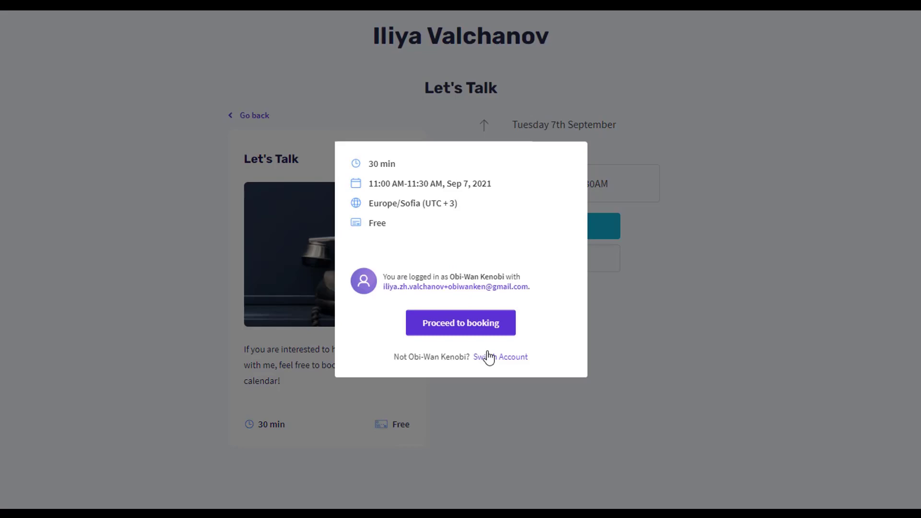
left_click(460, 323)
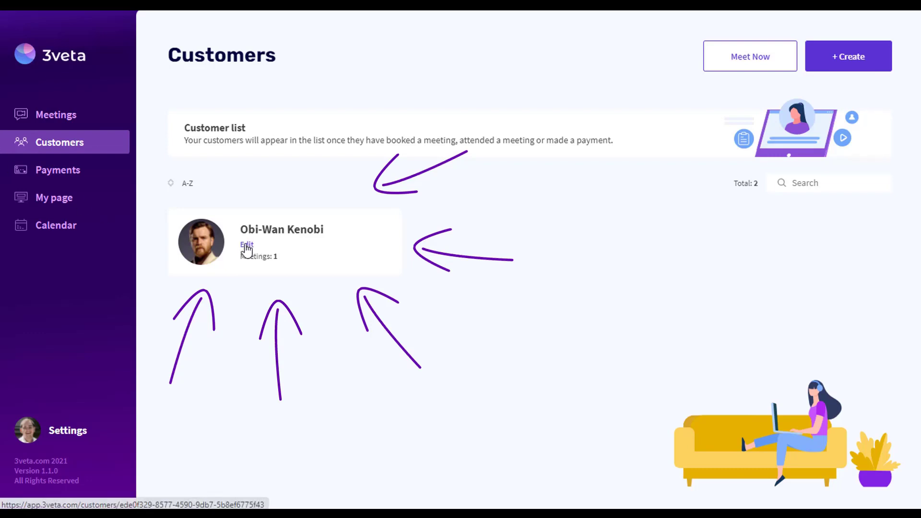
Step: Save the note 'This is just me, pretending…' on Obi-Wan Kenobi's customer record
left_click(246, 244)
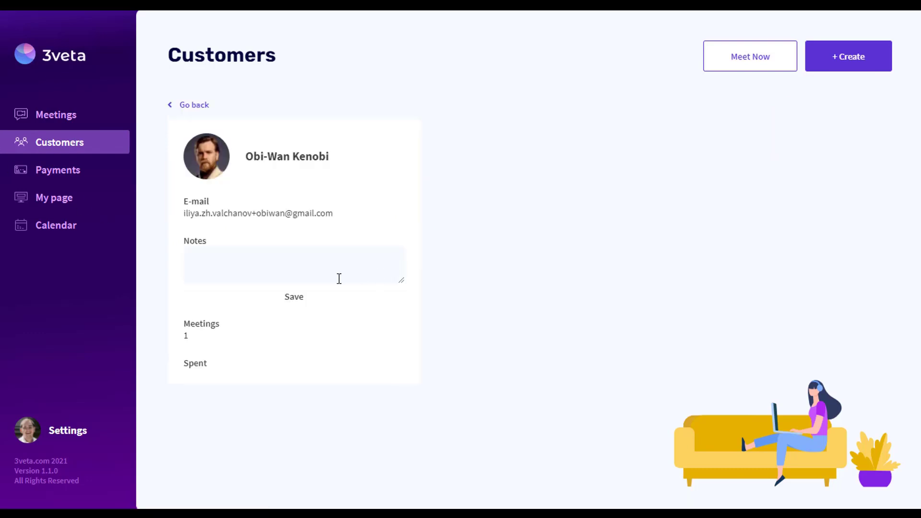
type("This is just me, pretending to be Obi-Wan :(")
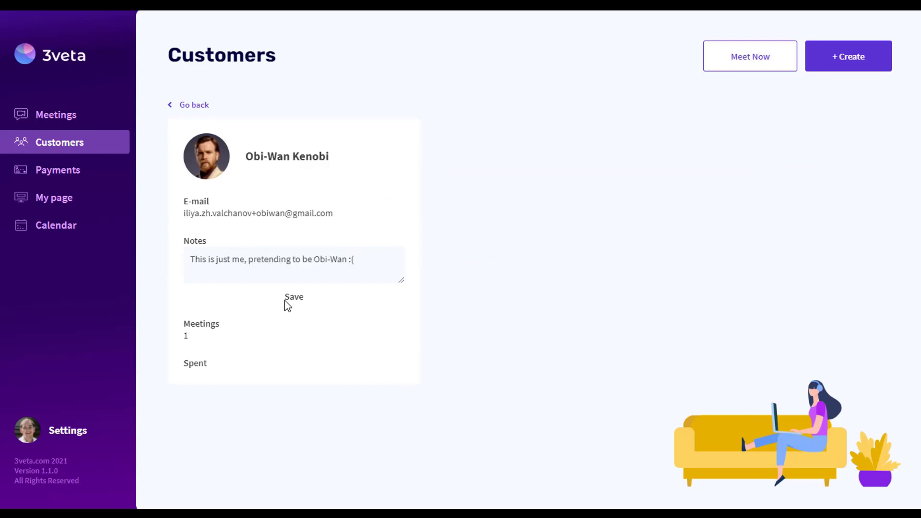
left_click(293, 296)
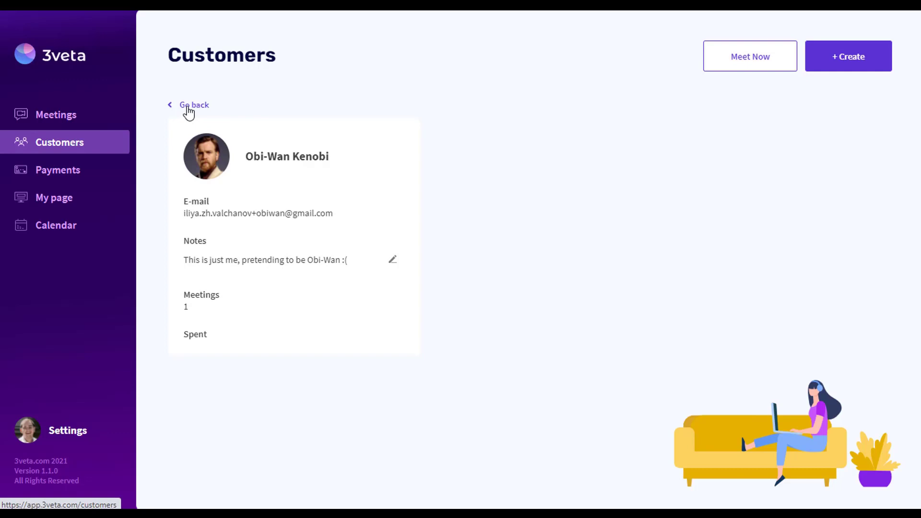
mouse_move(79, 180)
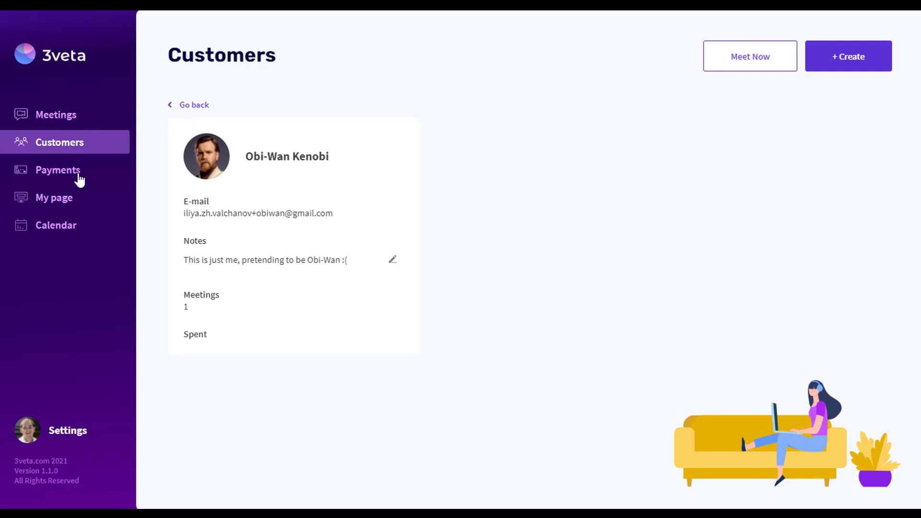
left_click(57, 170)
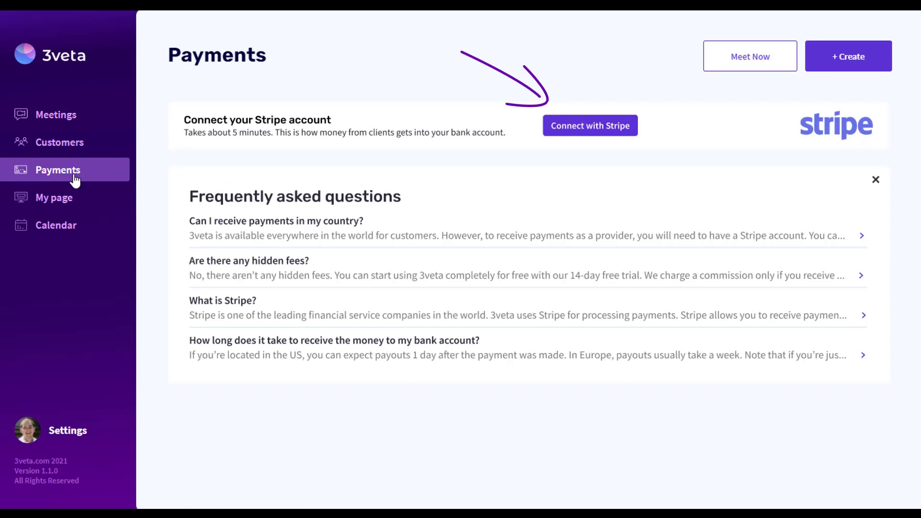
Step: Log in to Stripe to connect it as the payout account
left_click(589, 125)
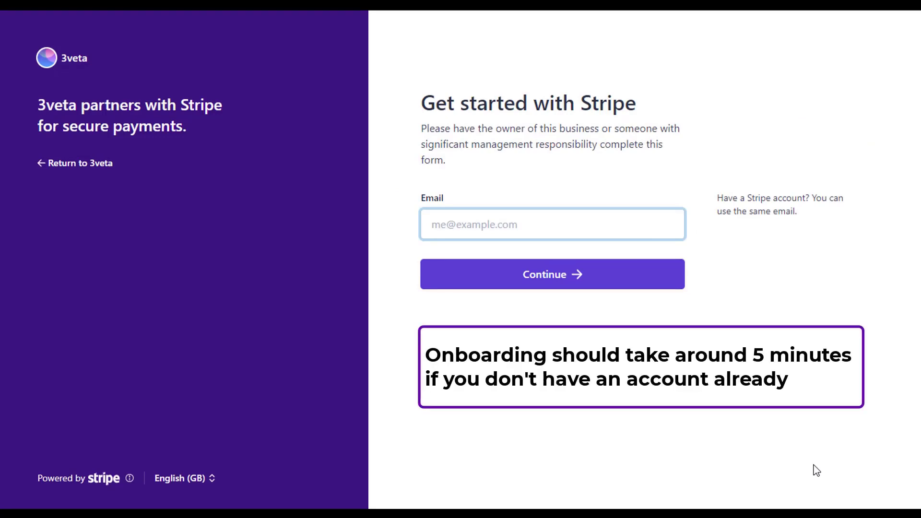
left_click(551, 274)
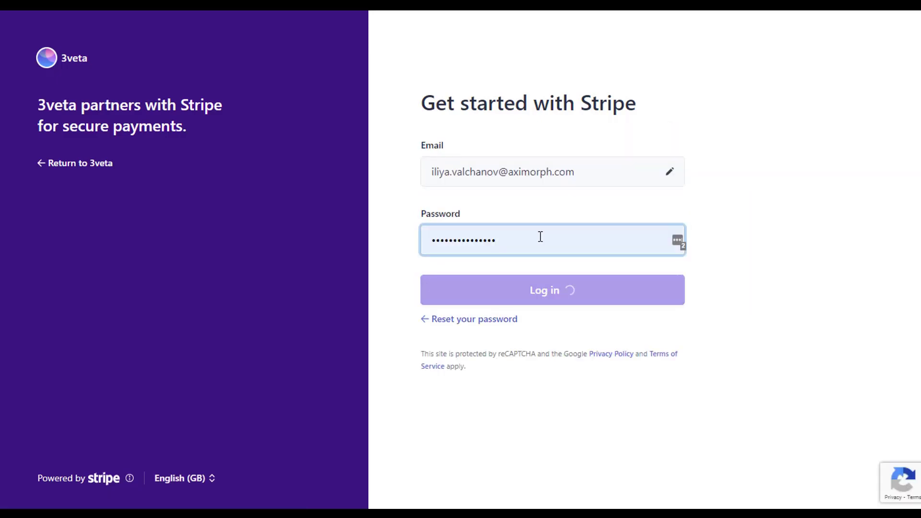
left_click(551, 290)
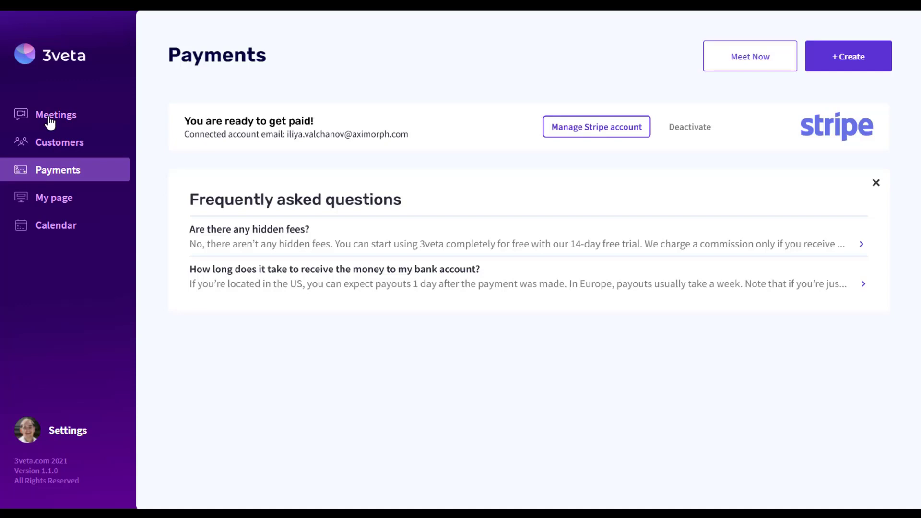
mouse_move(70, 66)
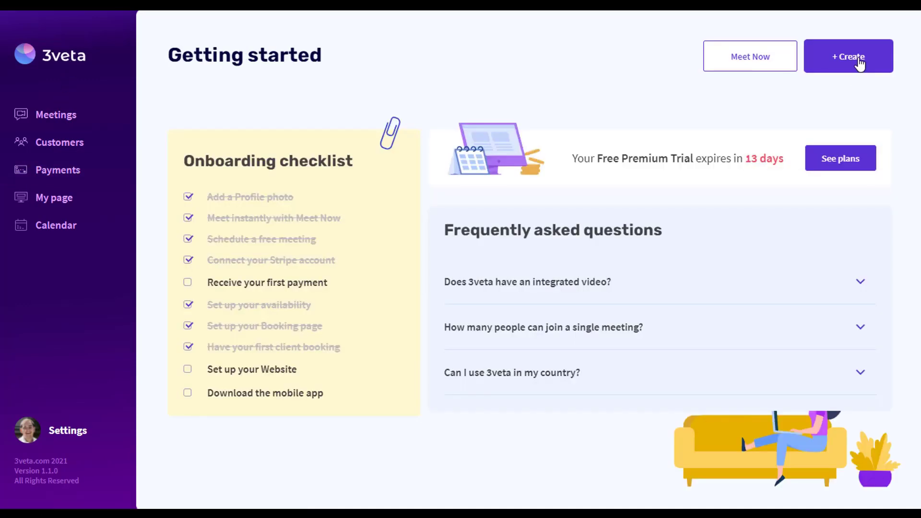
Step: Create the 30-minute 'Paid meeting demo' where one person pays 100 USD
left_click(847, 55)
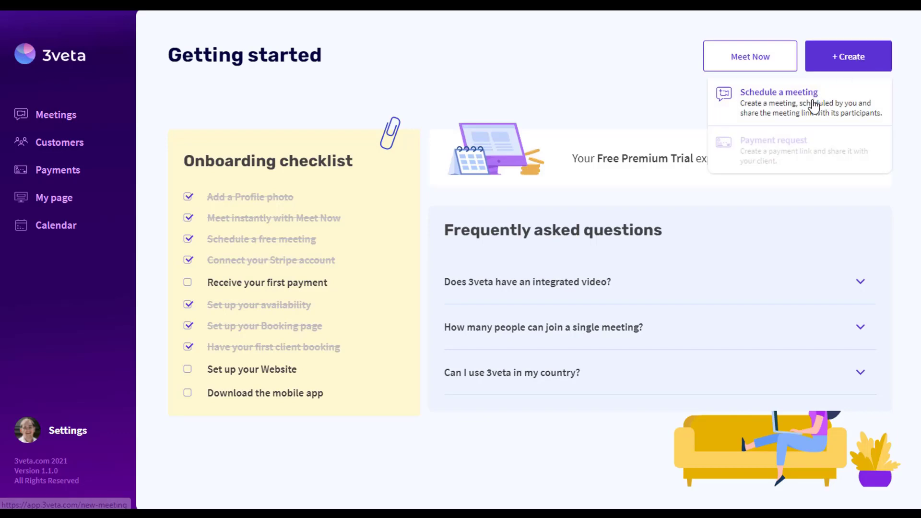
left_click(777, 92)
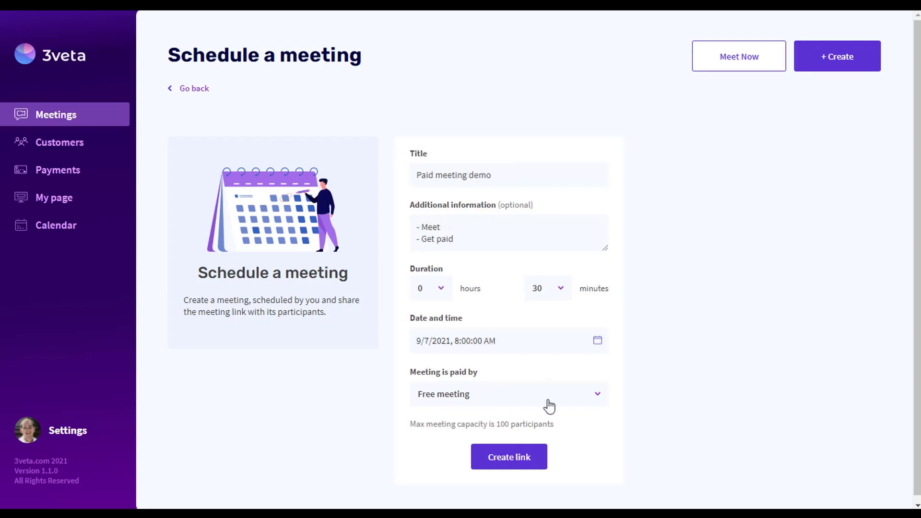
left_click(508, 394)
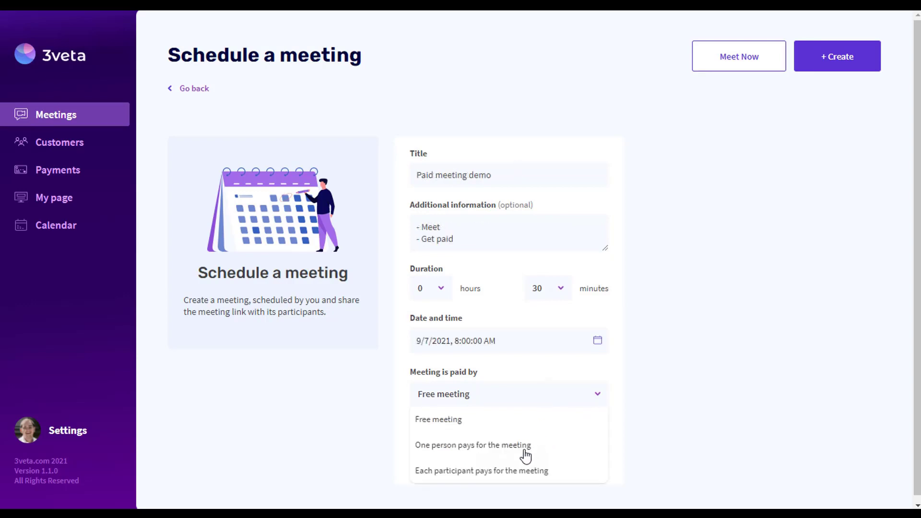
left_click(472, 444)
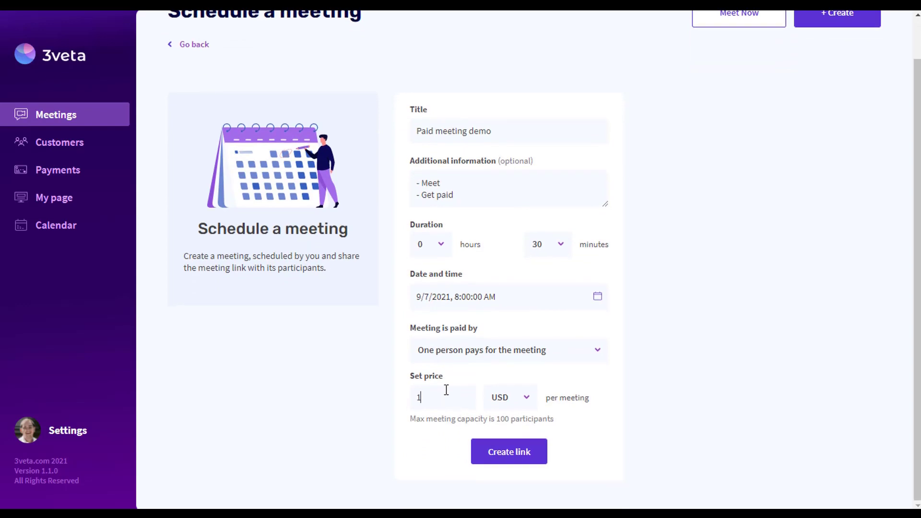
left_click(508, 397)
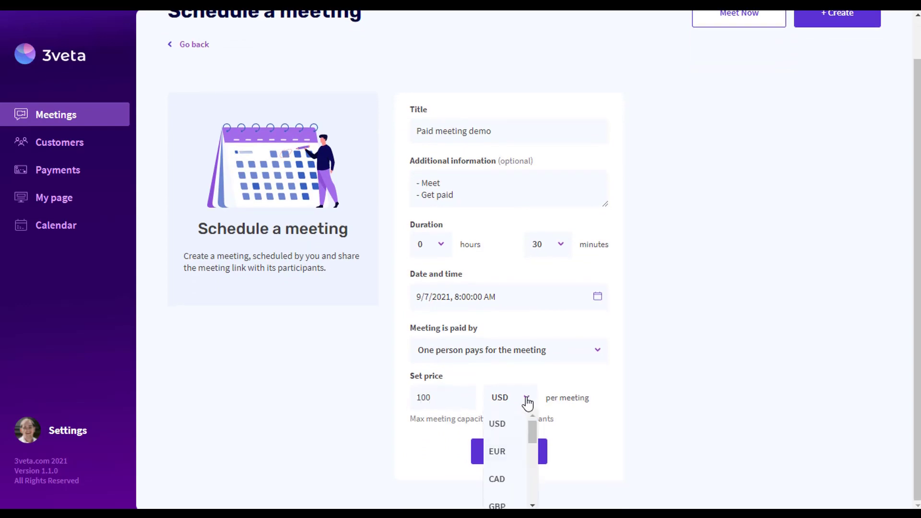
left_click(525, 400)
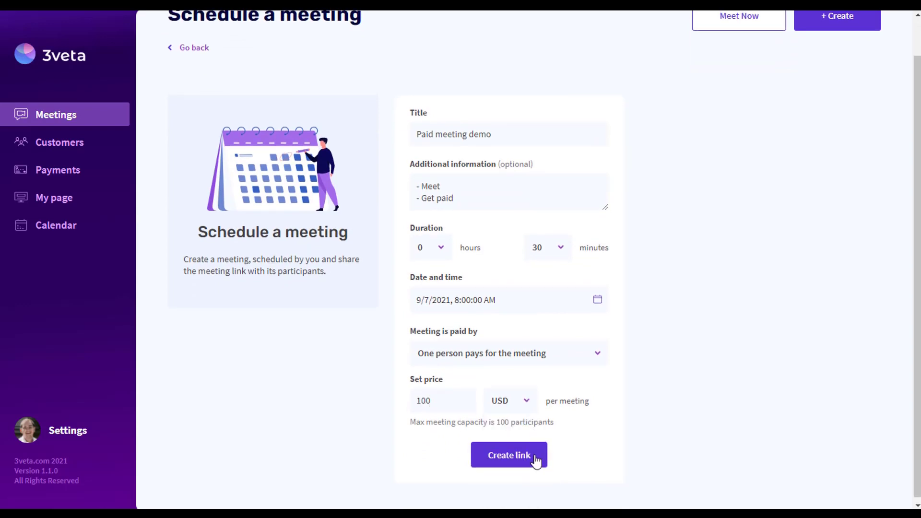
left_click(508, 455)
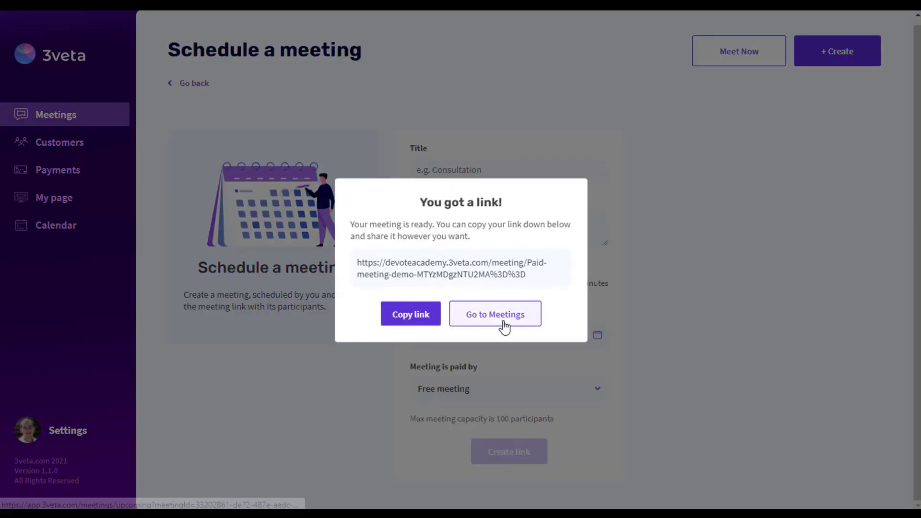
left_click(495, 314)
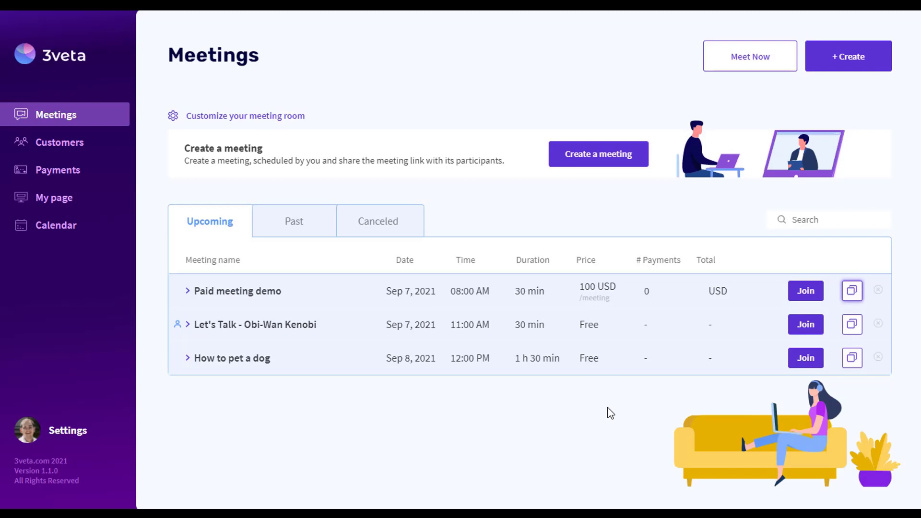
mouse_move(599, 404)
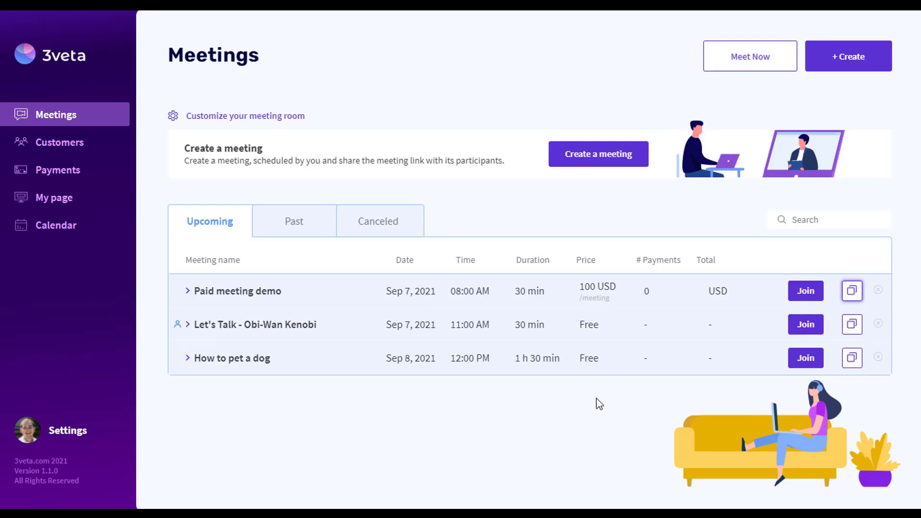
left_click(55, 197)
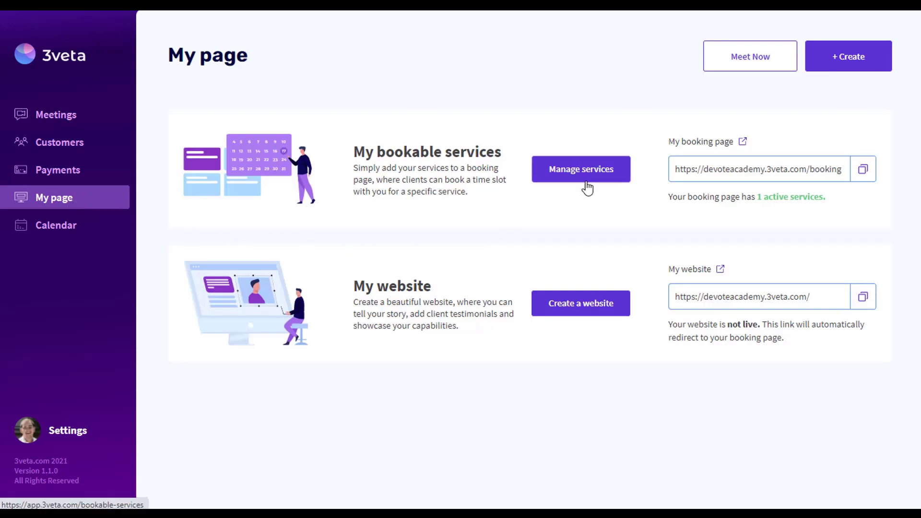
Step: Add a paid 45-minute Intro Consultation bookable service priced at 75 USD
left_click(580, 170)
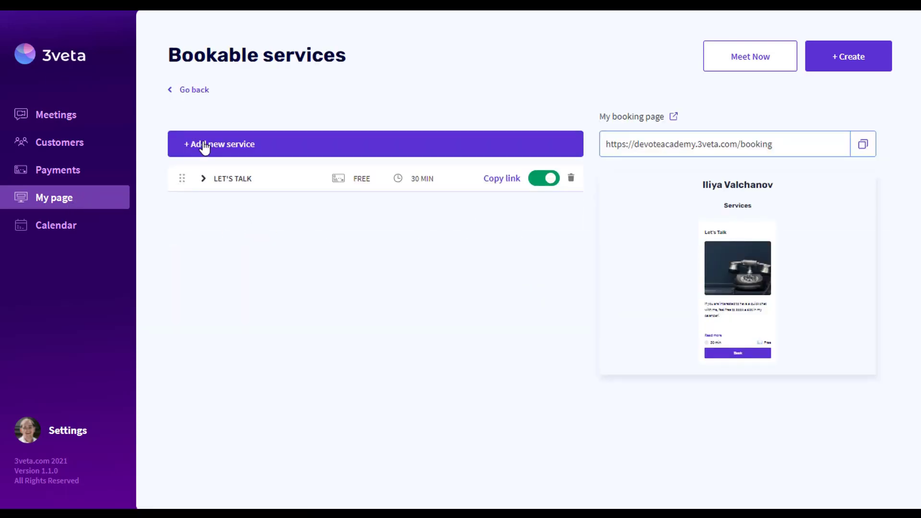
left_click(219, 144)
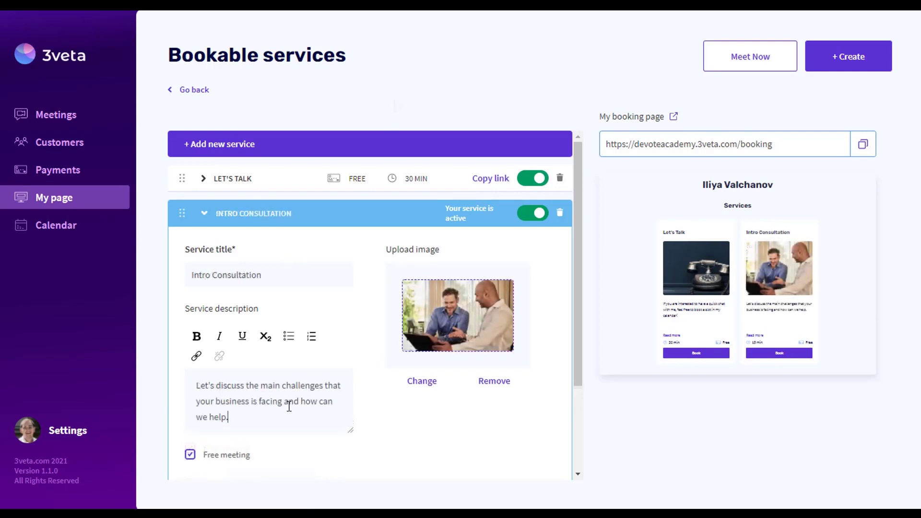
scroll("down", 3)
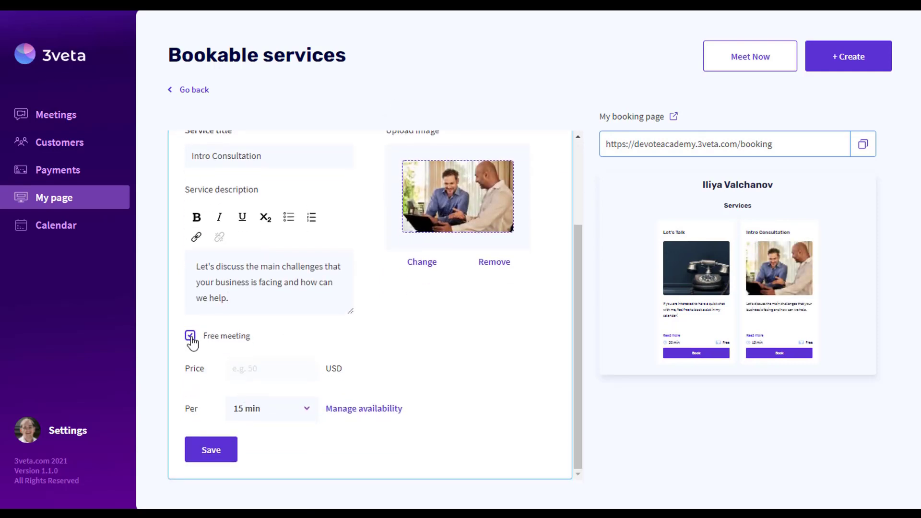
type("75")
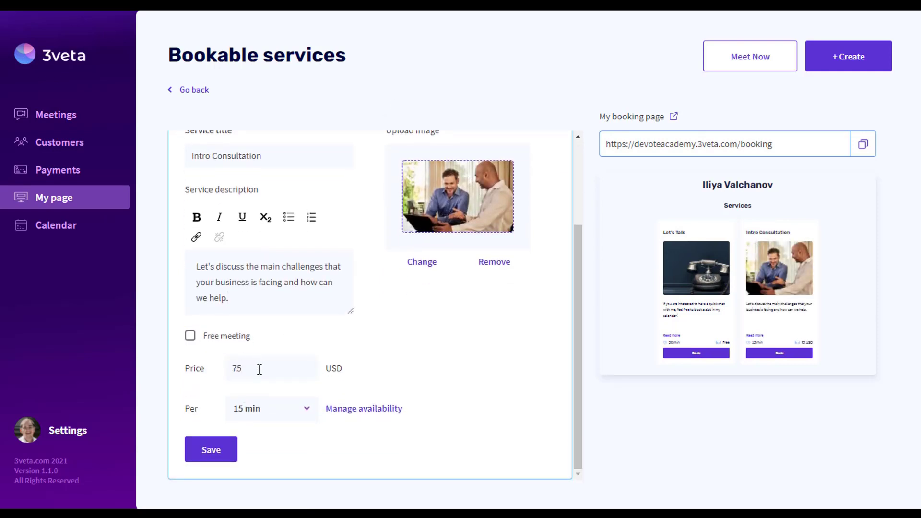
left_click(210, 449)
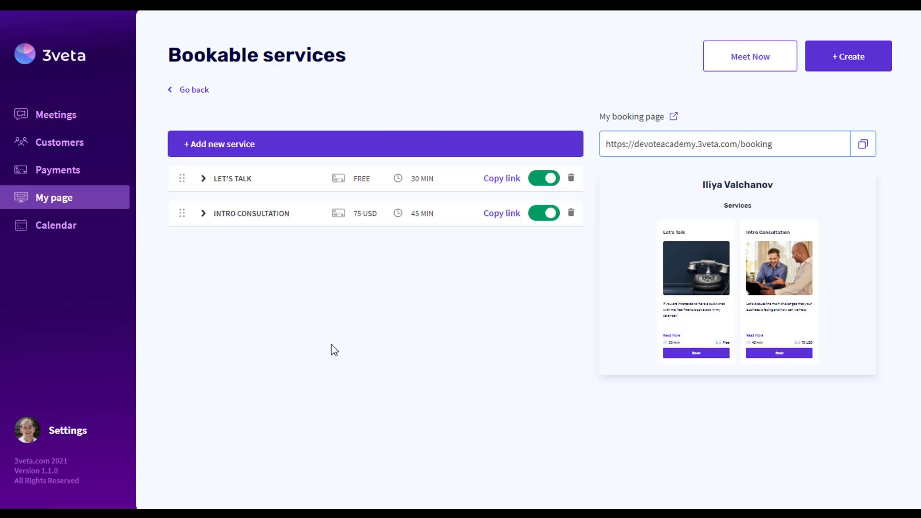
left_click(53, 197)
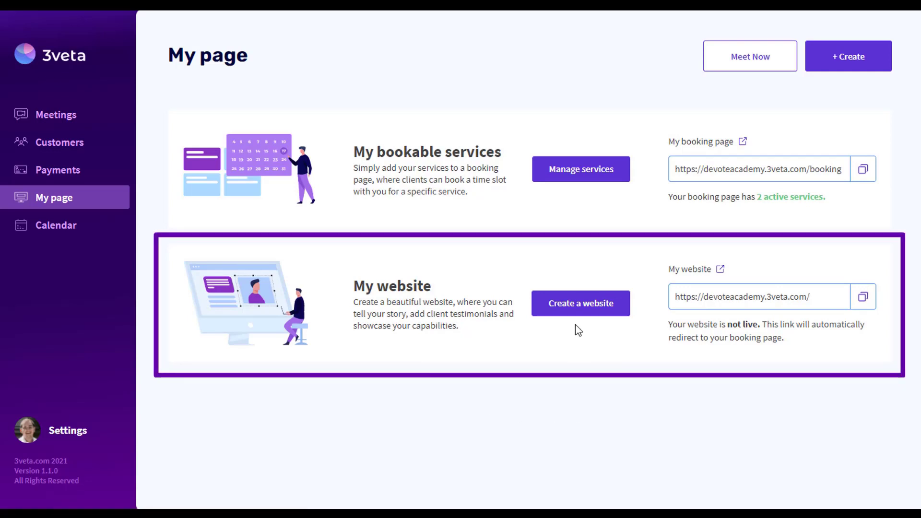
Step: Create the website with the Stockholm theme, Tyresta colour palette and Roboto font
left_click(580, 303)
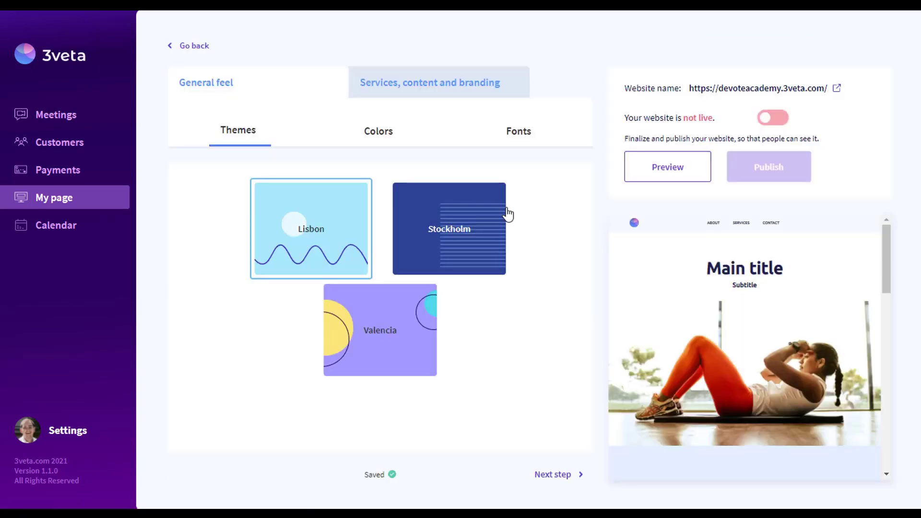
left_click(449, 229)
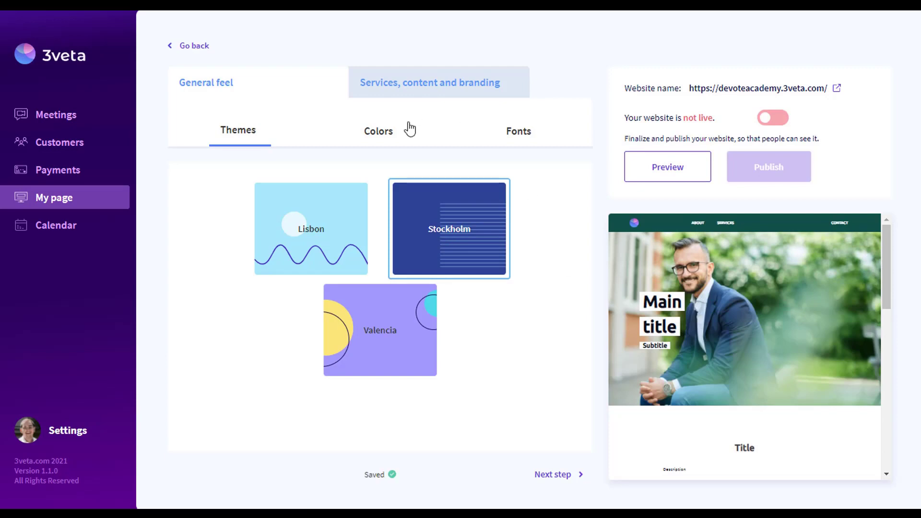
left_click(379, 130)
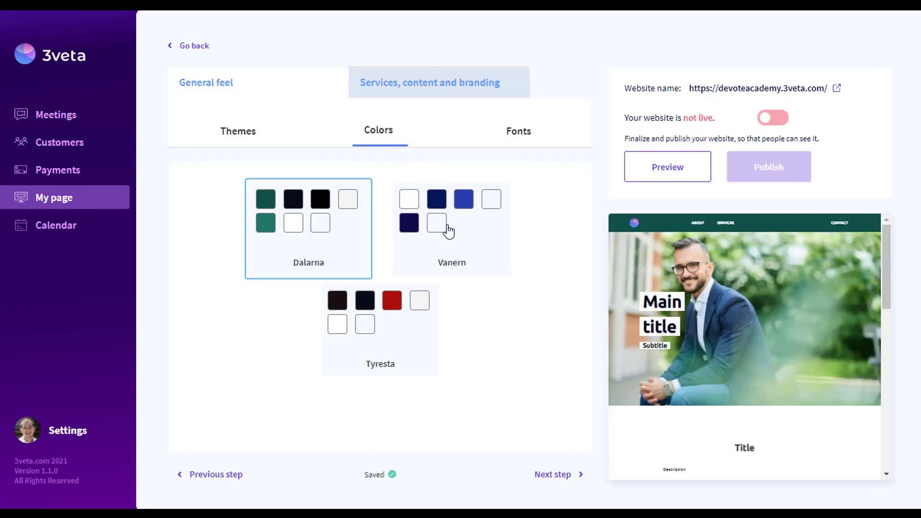
left_click(380, 329)
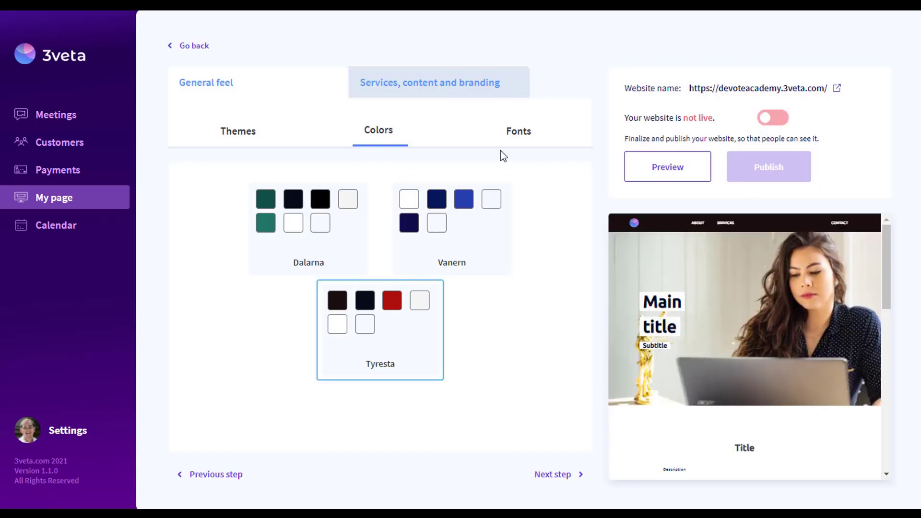
left_click(518, 130)
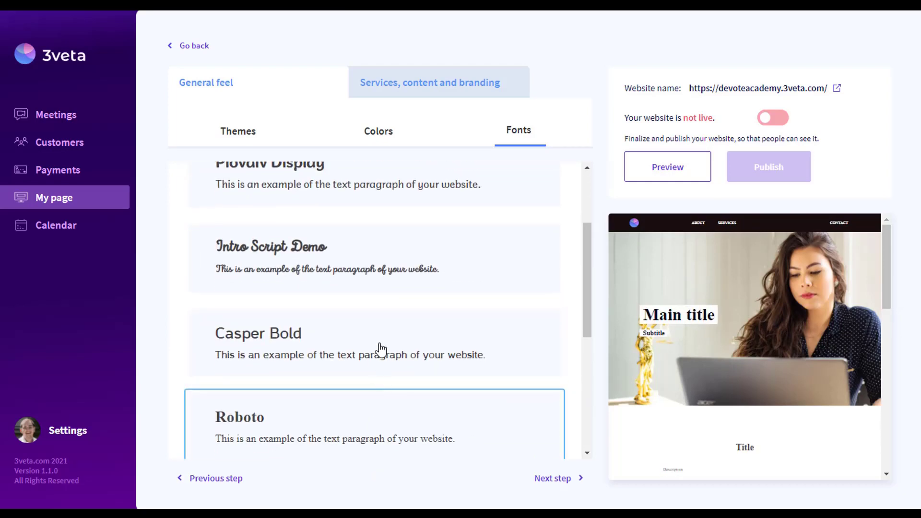
left_click(206, 82)
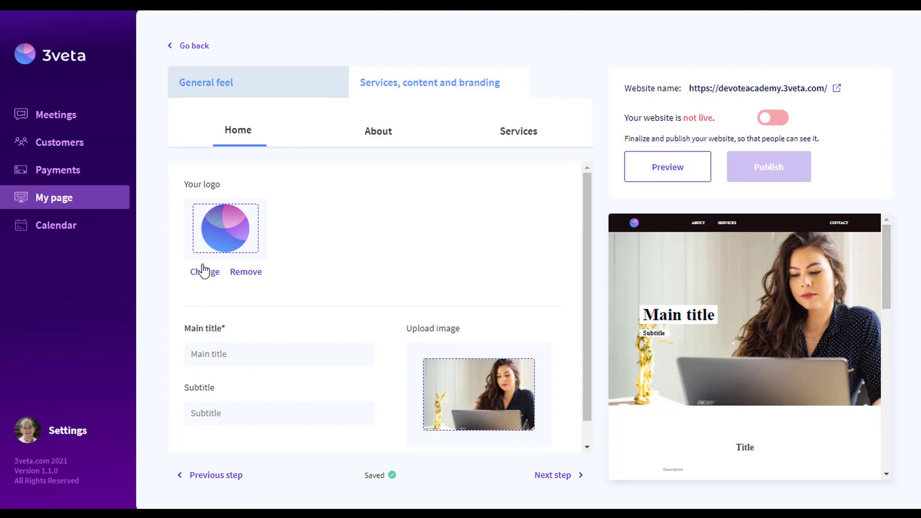
Step: Add a new logo, 'Devote Academy' title, 'Professional Education and Consulting' subtitle, and hero photo
left_click(203, 272)
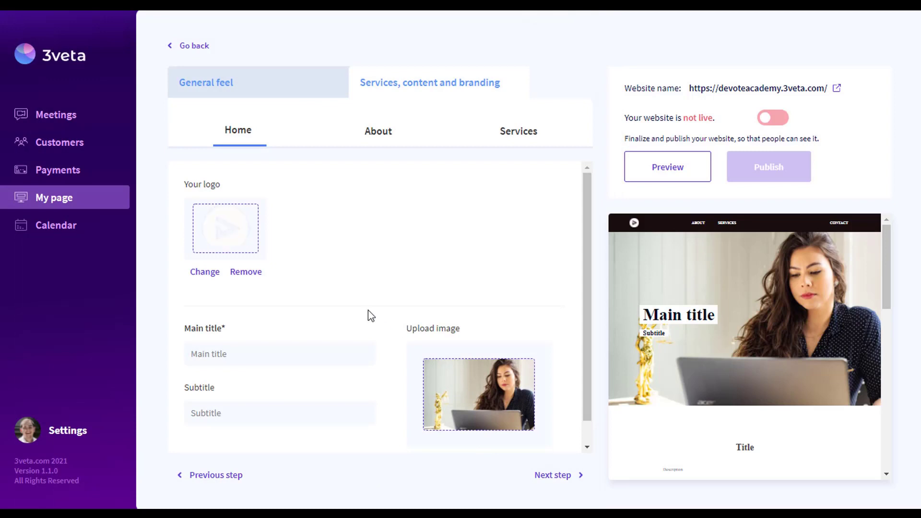
type("Devote Ac")
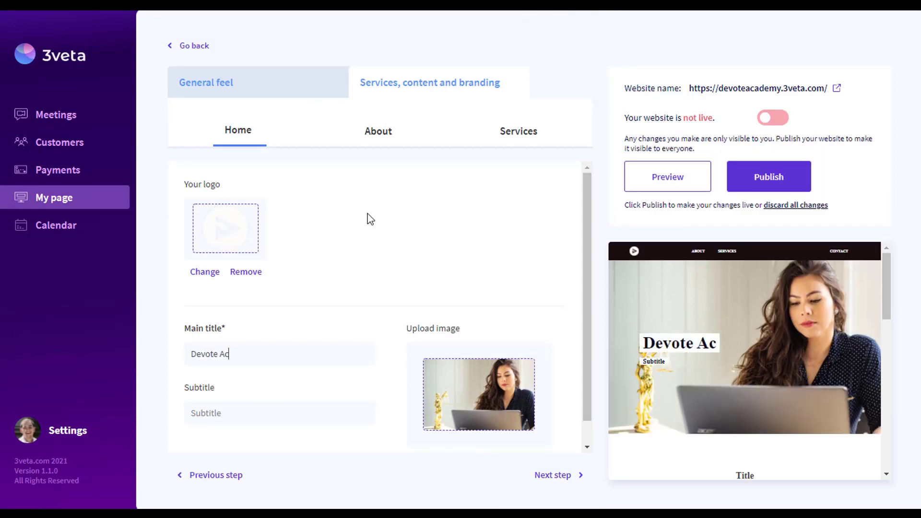
type("Professional Education and Consulti")
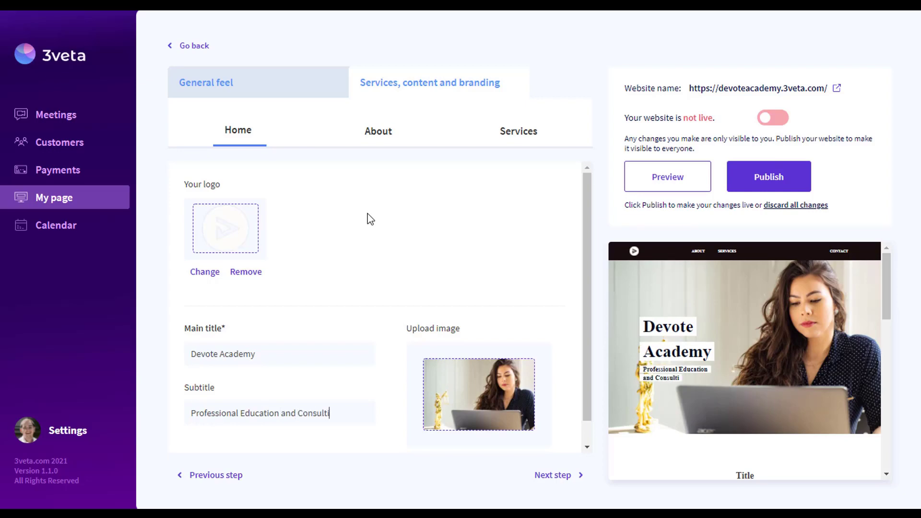
left_click(478, 392)
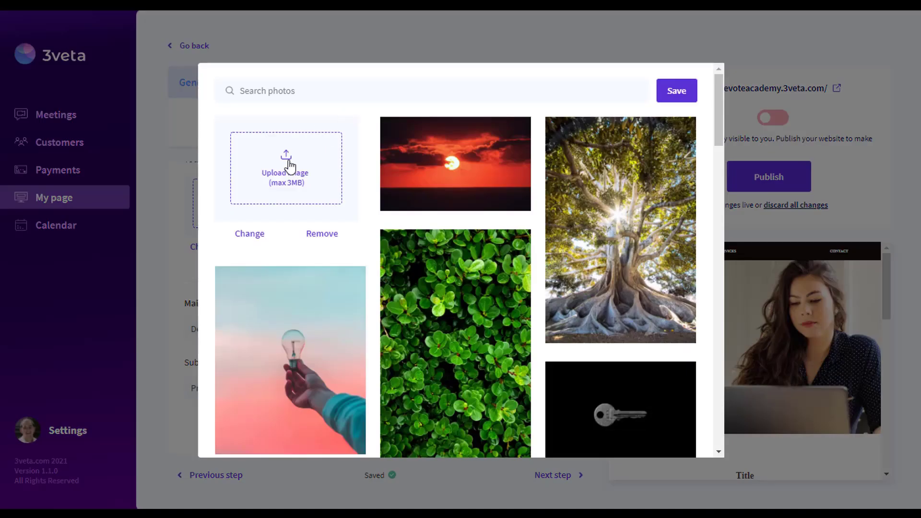
left_click(285, 167)
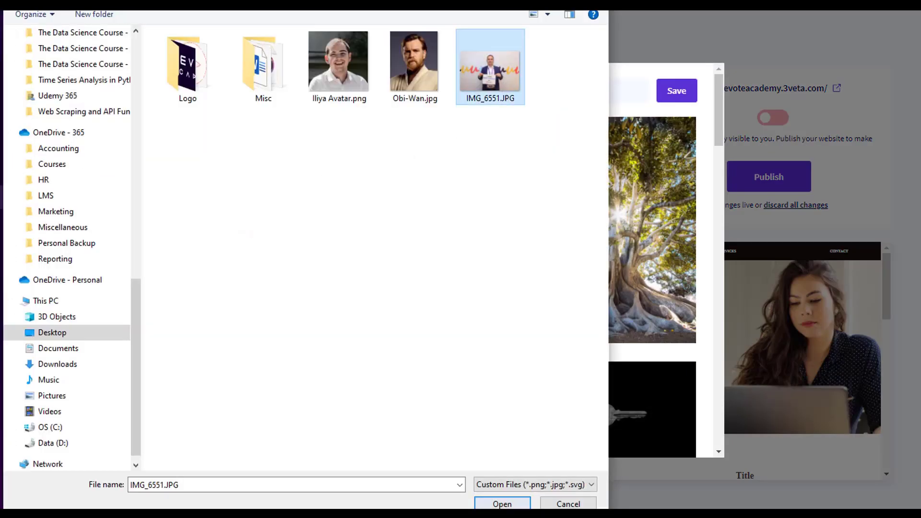
left_click(500, 503)
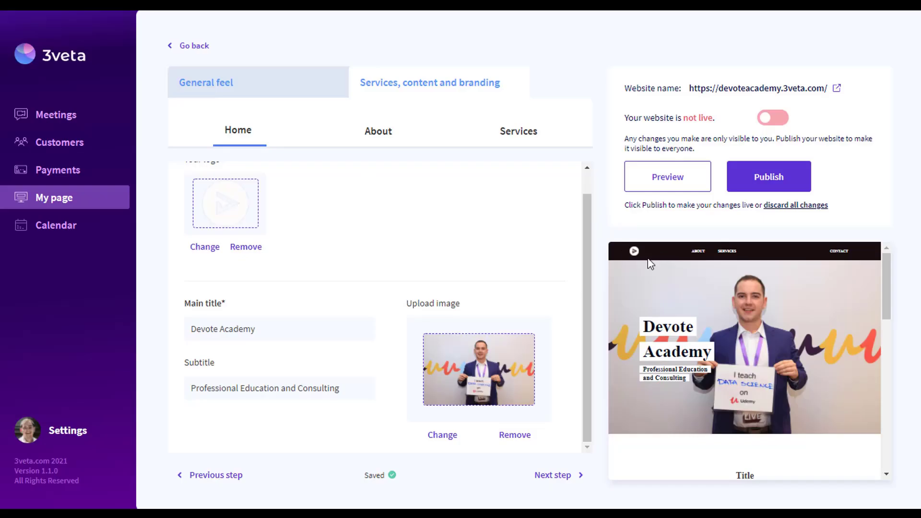
mouse_move(381, 143)
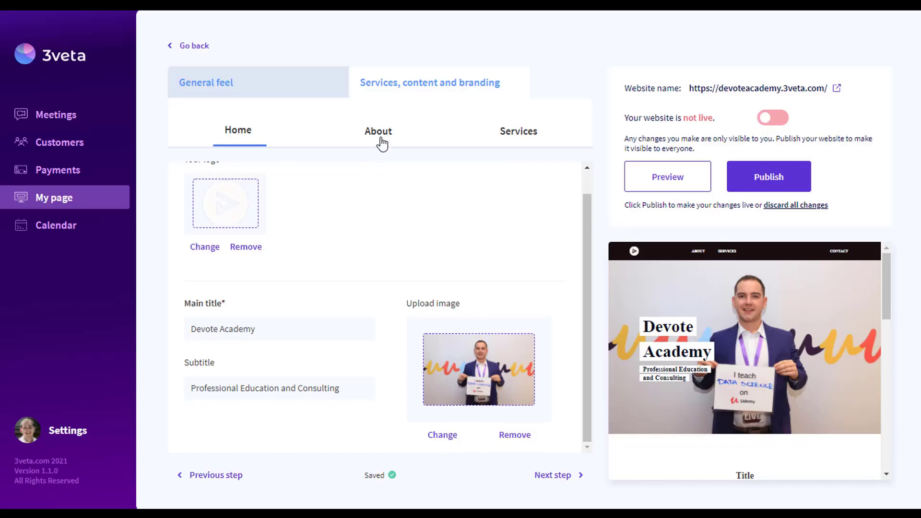
Step: Review the About me text, then switch to the website's Services section
left_click(377, 130)
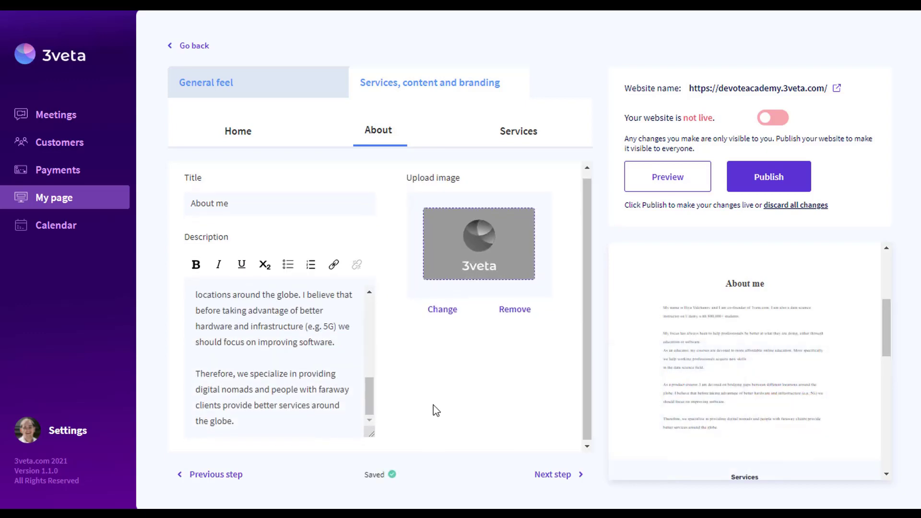
mouse_move(152, 412)
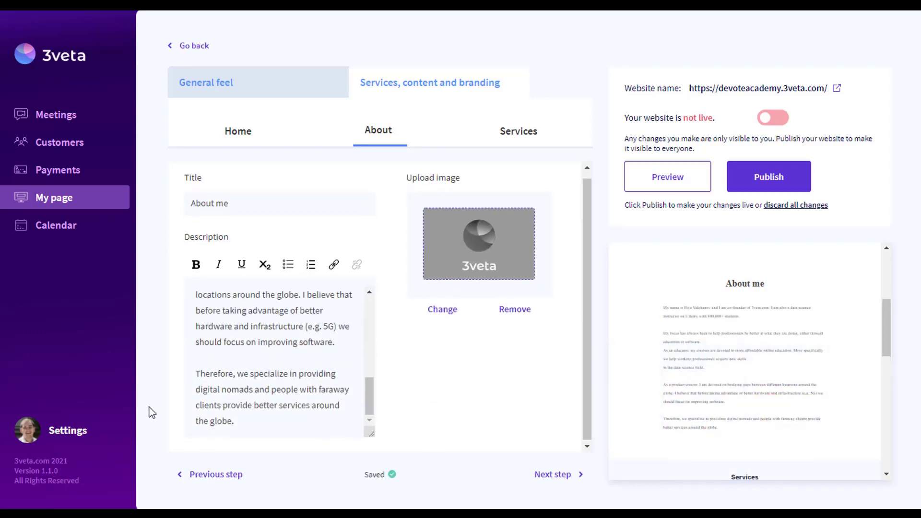
left_click(517, 130)
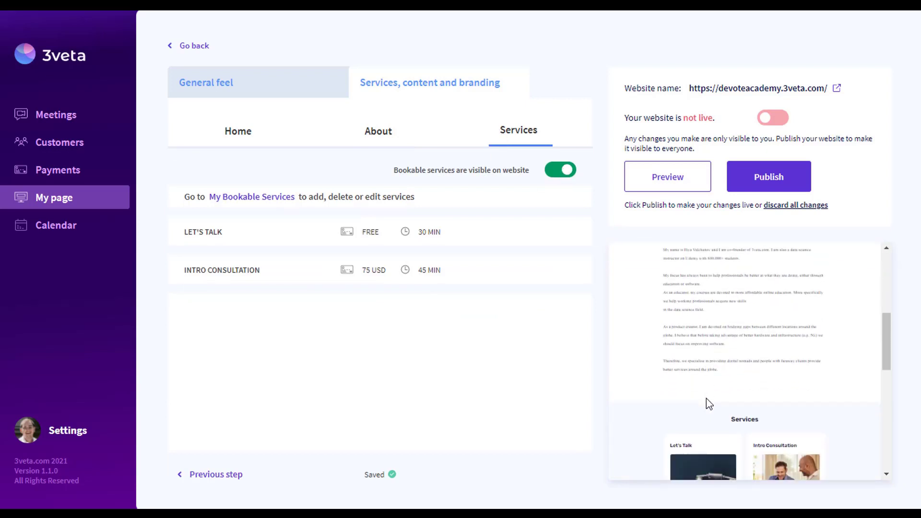
Step: Switch bookable services visibility off and back on, then preview the Devote Academy website
scroll("down", 3)
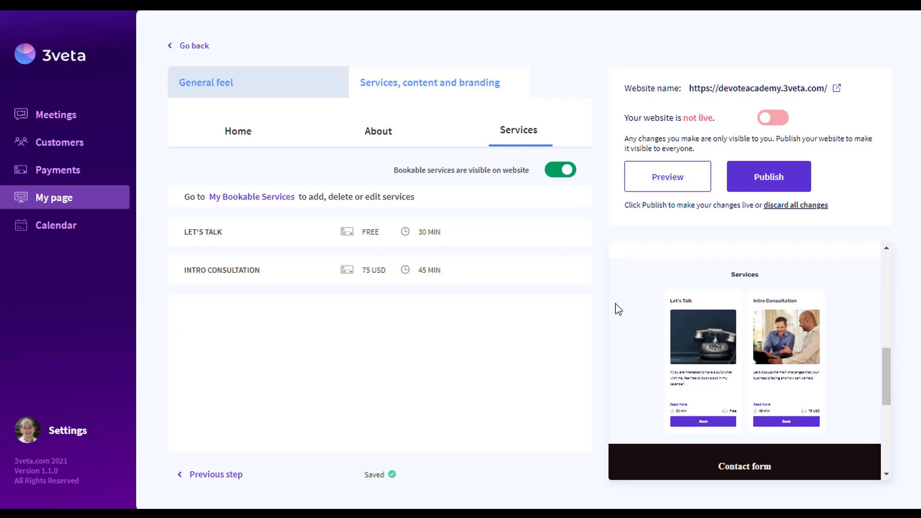
left_click(559, 170)
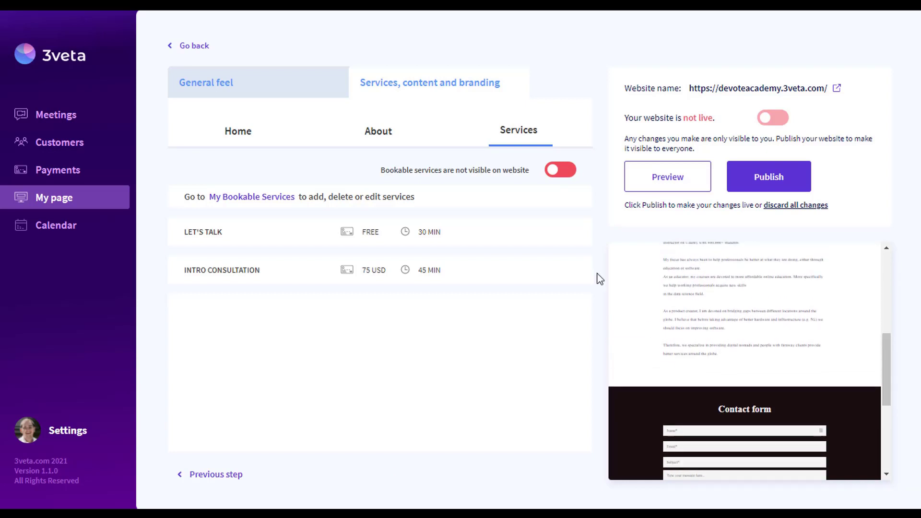
left_click(559, 170)
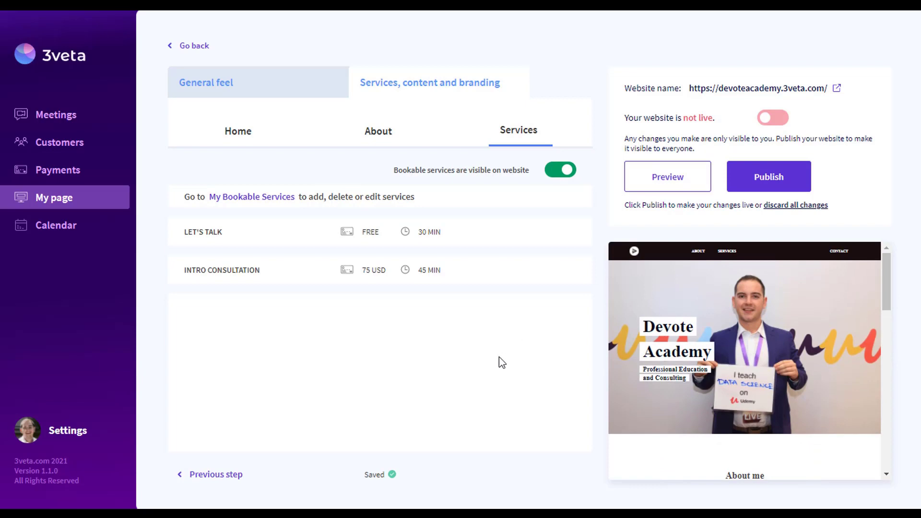
left_click(667, 176)
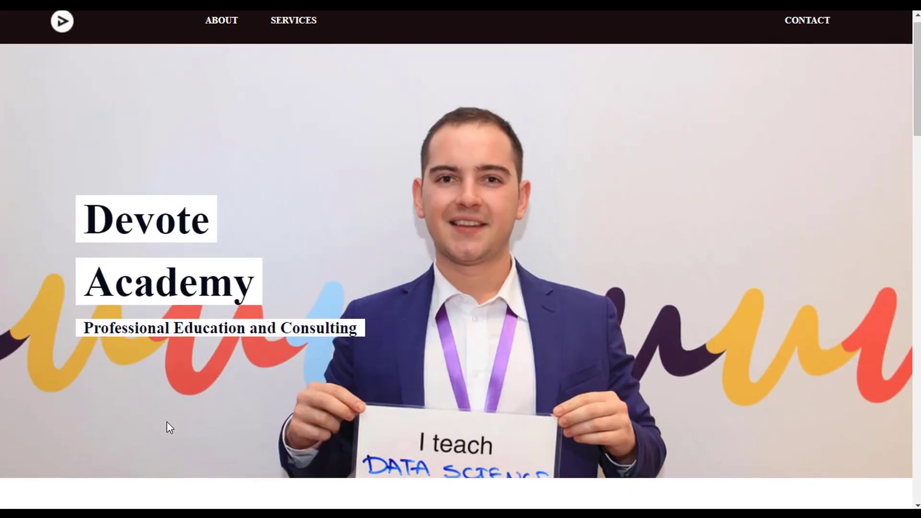
scroll("down", 3)
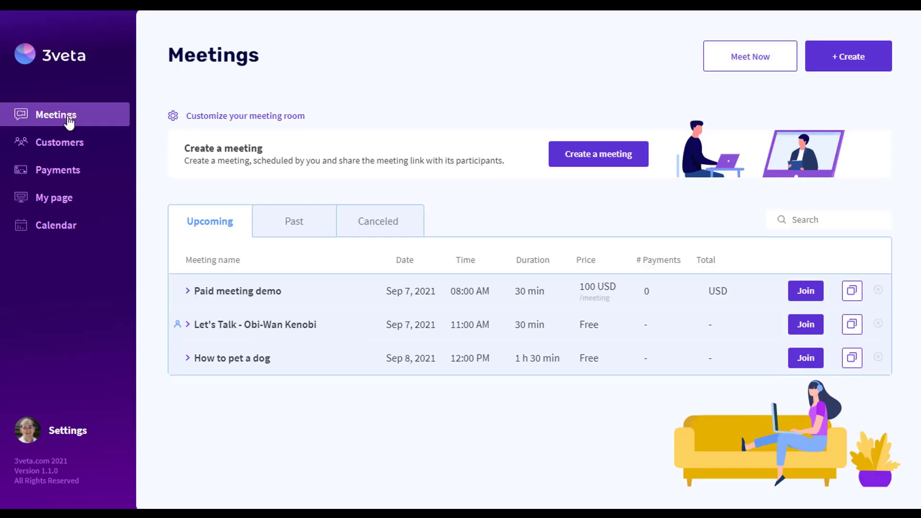
mouse_move(281, 87)
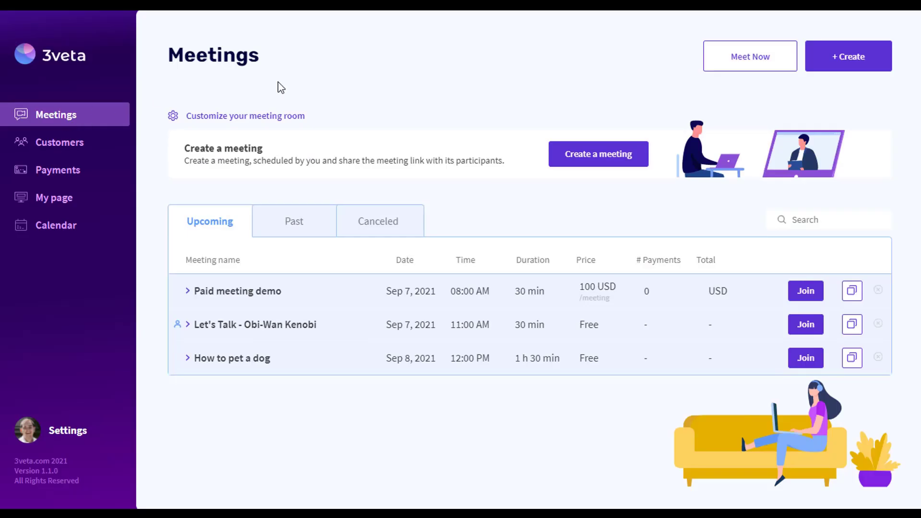